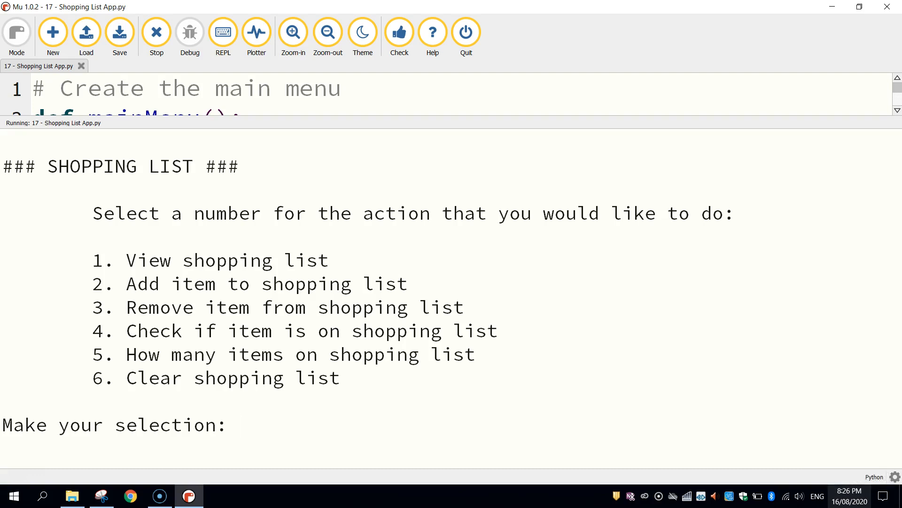
{"action": "mouse_move", "coordinate": [199, 265]}
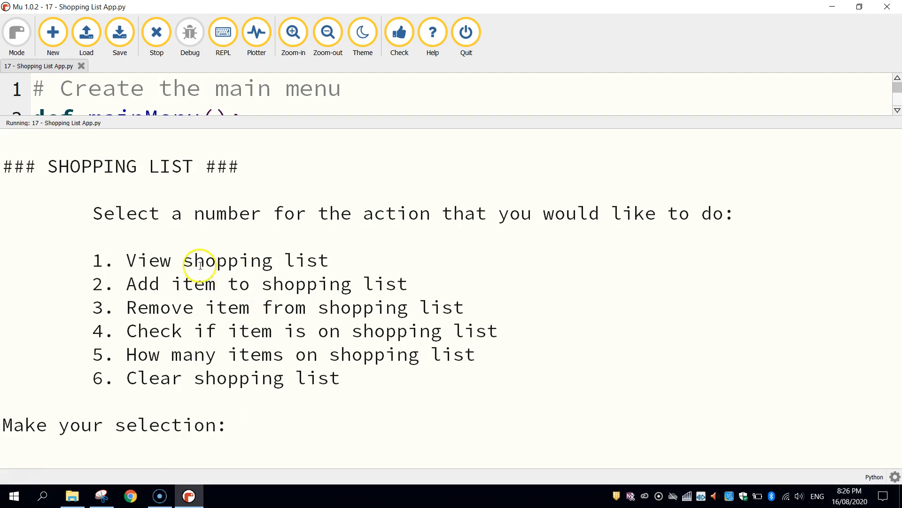
{"action": "mouse_move", "coordinate": [356, 459]}
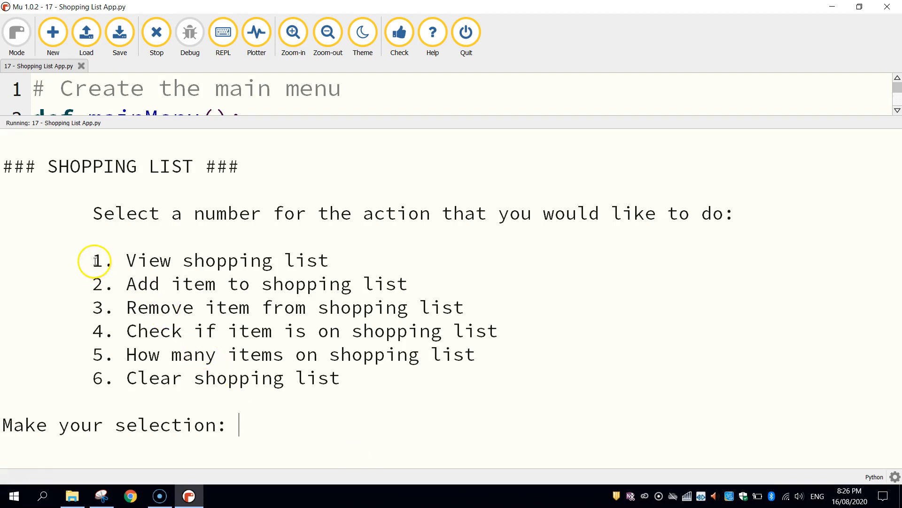
Step: Stop the running app, start a new file and close the finished shopping list script
{"action": "left_click_drag", "start_coordinate": [92, 260], "coordinate": [343, 378]}
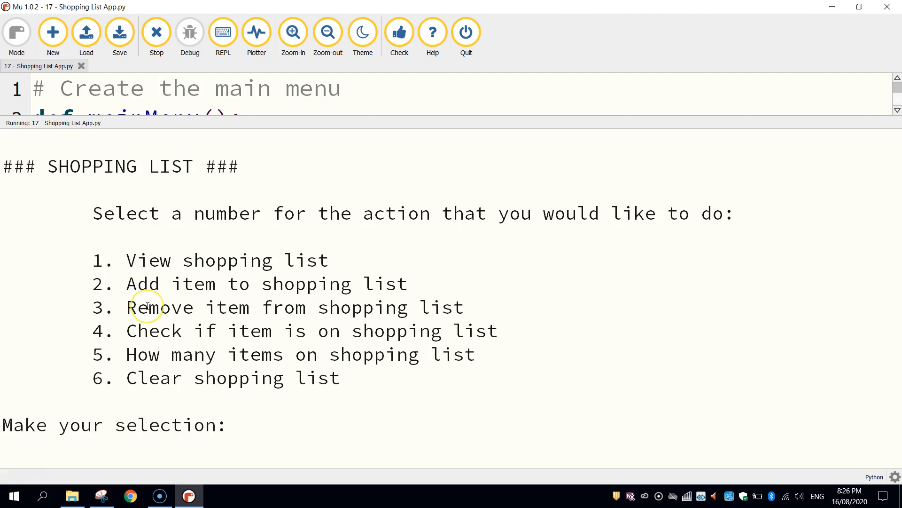
{"action": "mouse_move", "coordinate": [152, 331]}
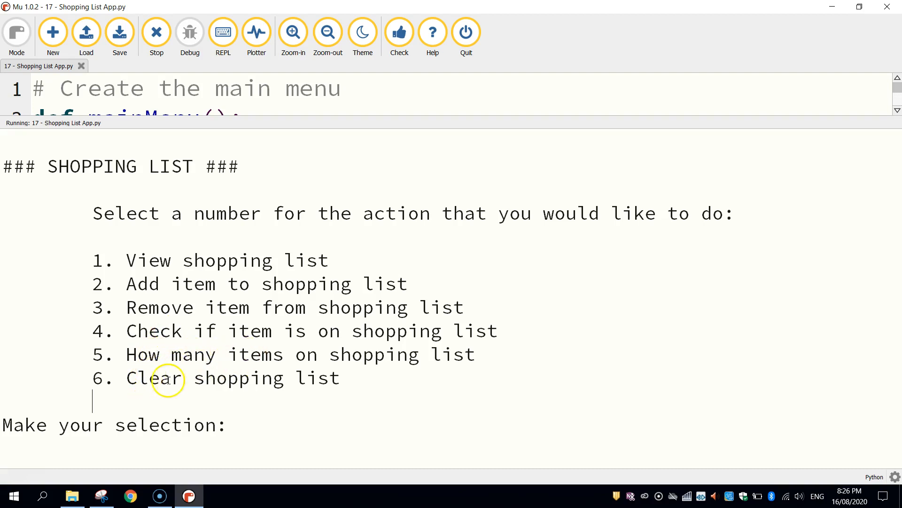
{"action": "mouse_move", "coordinate": [225, 378]}
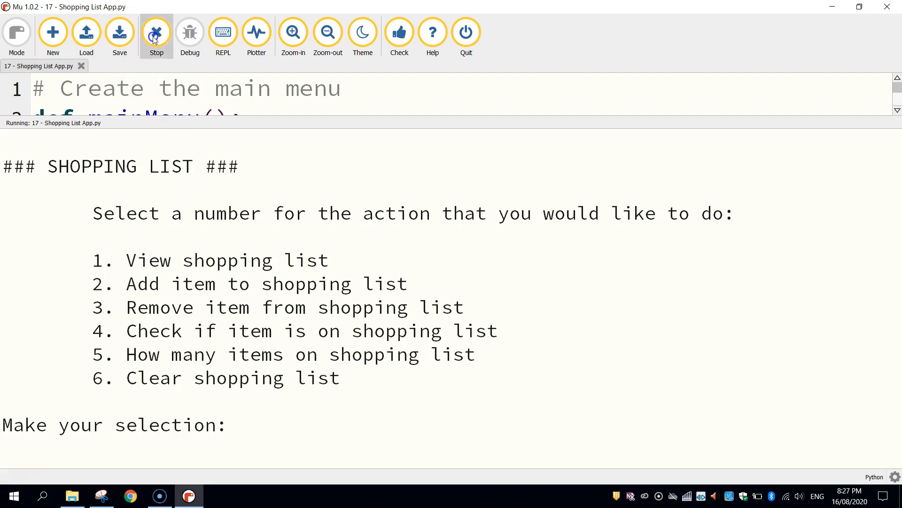
{"action": "left_click", "coordinate": [52, 32]}
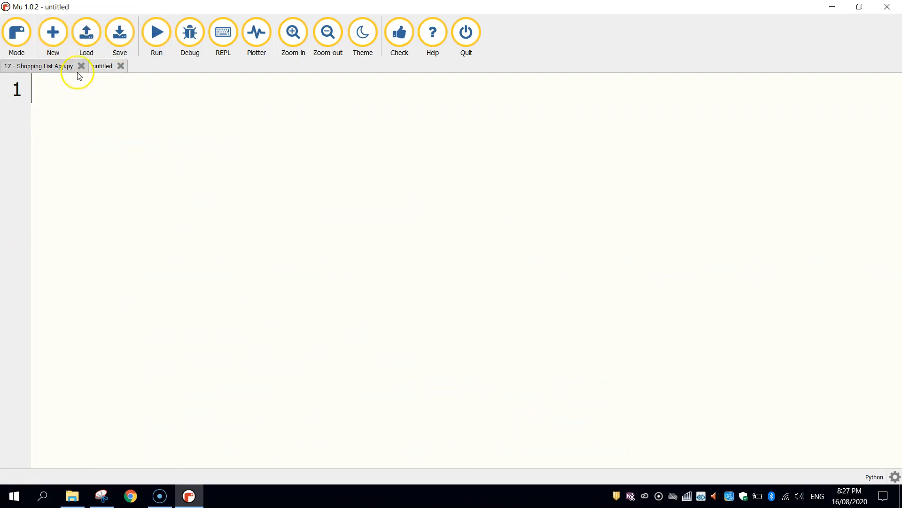
{"action": "left_click", "coordinate": [80, 66]}
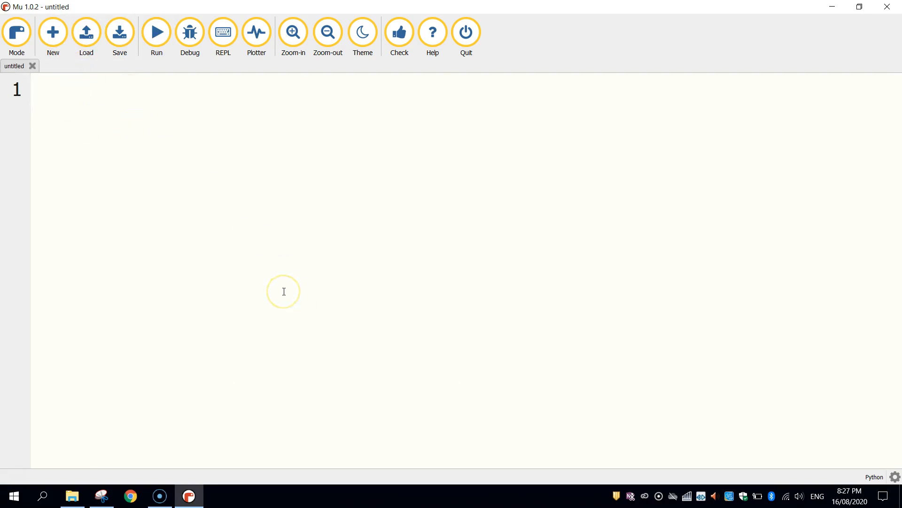
{"action": "mouse_move", "coordinate": [283, 291]}
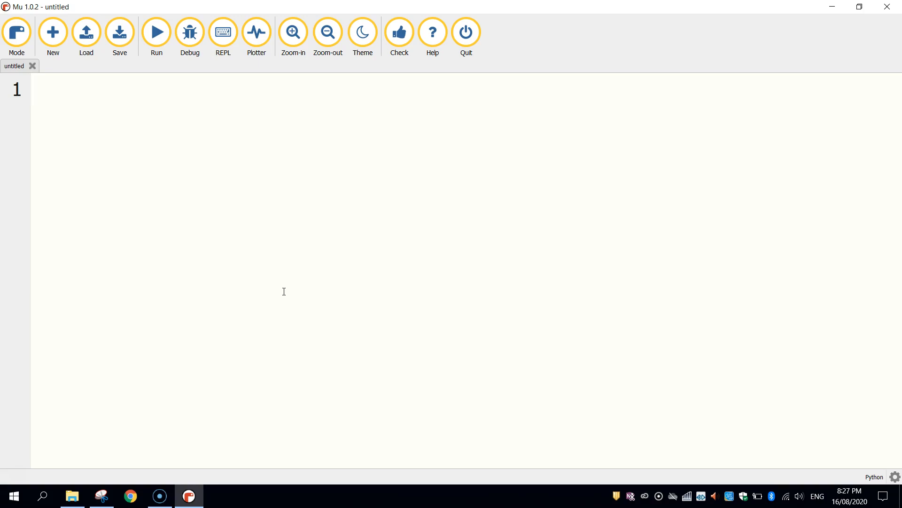
Step: Begin line 1 with print(''' followed by the ### SHOPPING LIST ### heading
{"action": "type", "text": "print"}
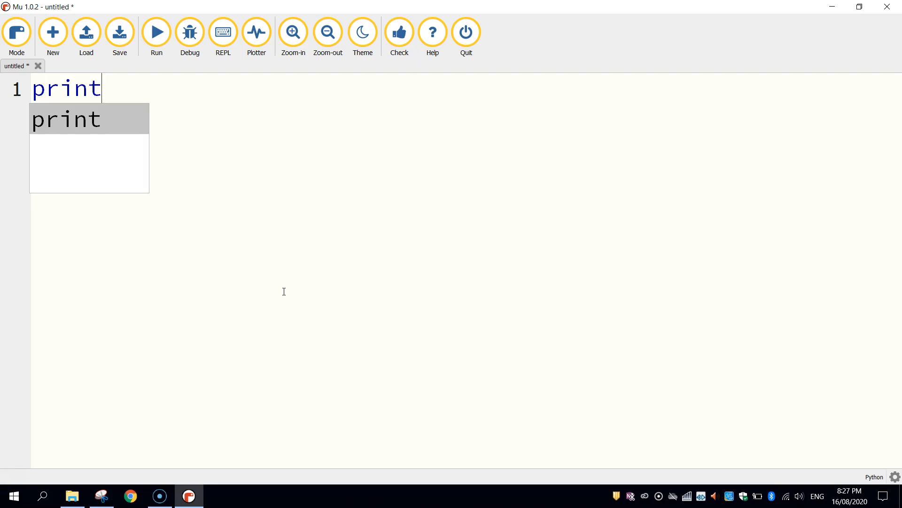
{"action": "type", "text": "("}
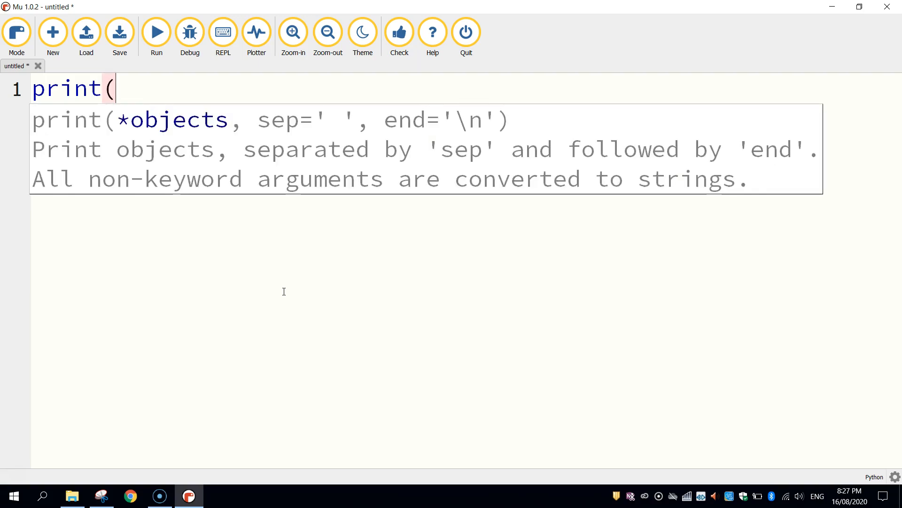
{"action": "type", "text": "''"}
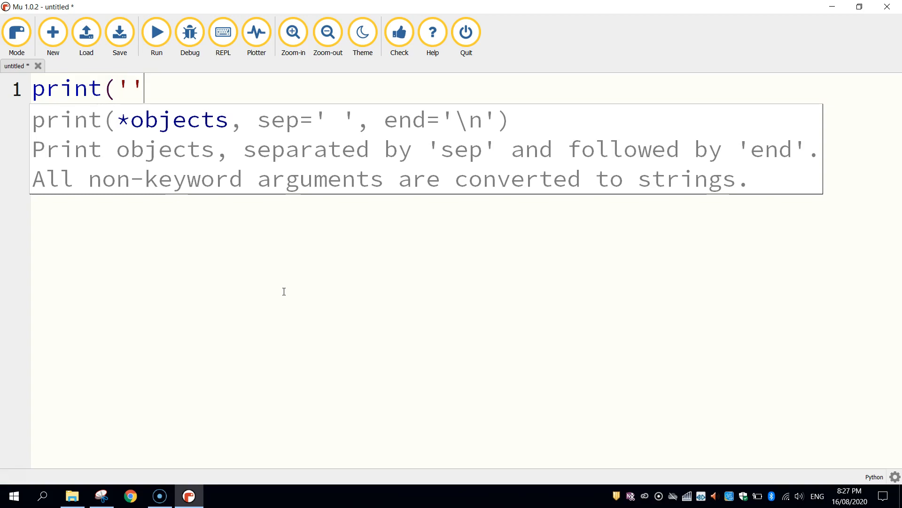
{"action": "type", "text": "'"}
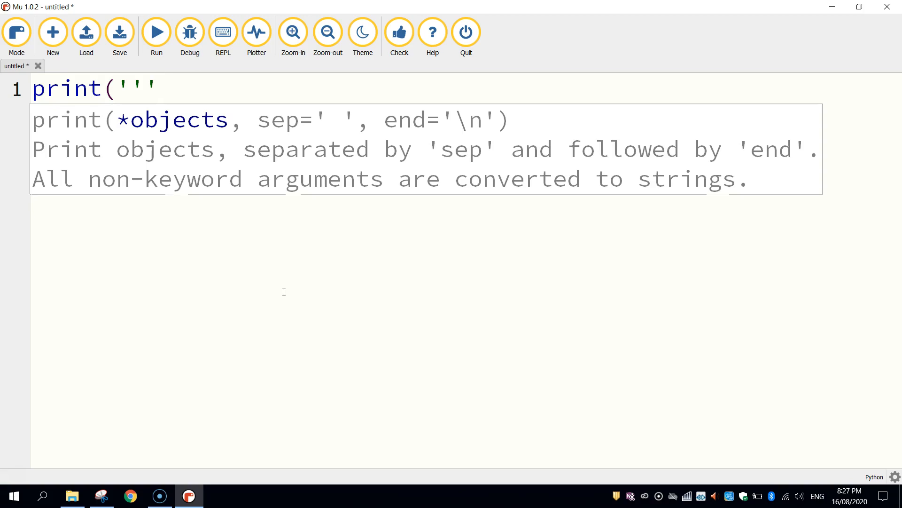
{"action": "type", "text": "###"}
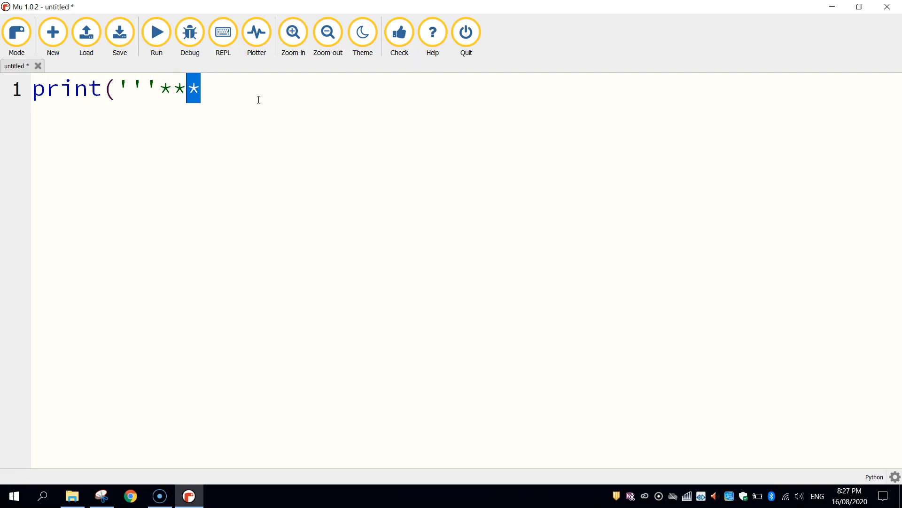
{"action": "type", "text": "###"}
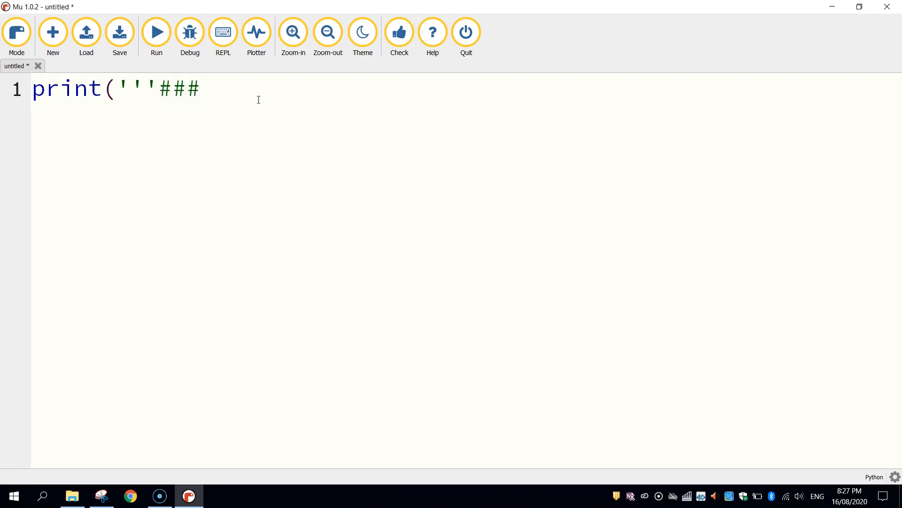
{"action": "type", "text": "SHOPPING"}
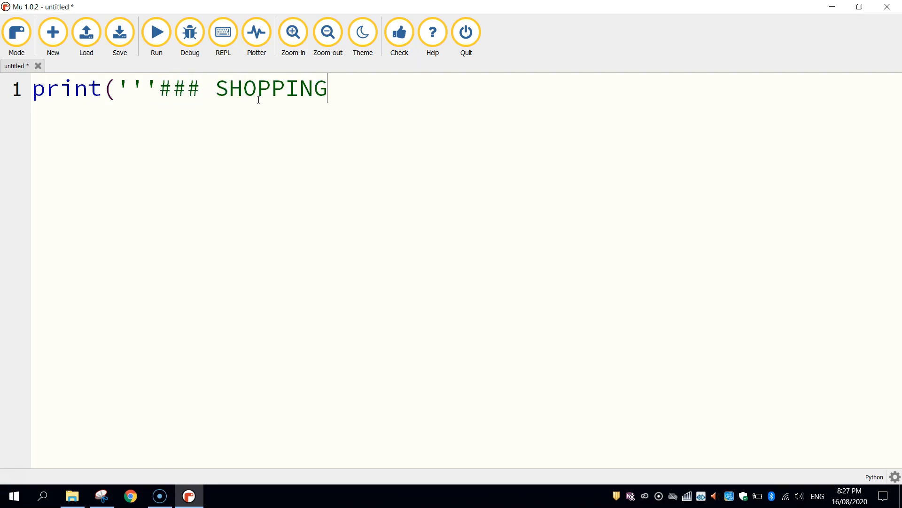
{"action": "type", "text": "LIST ###"}
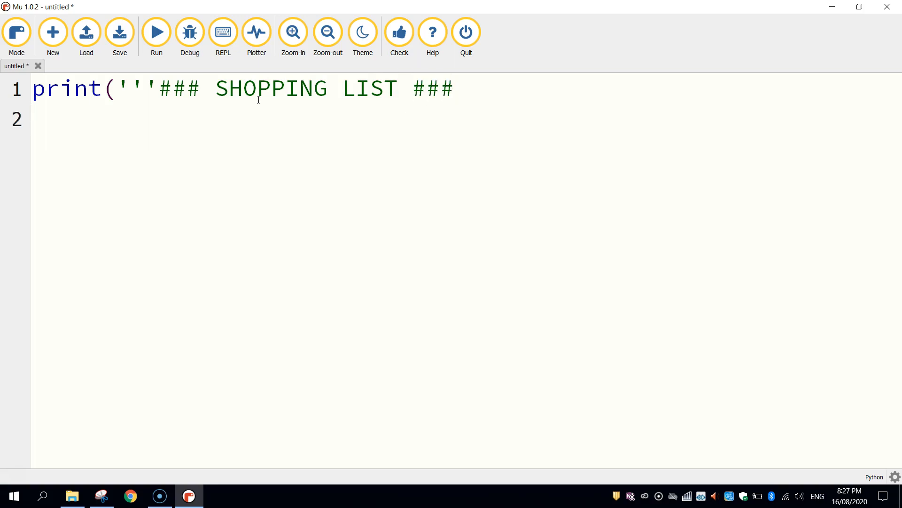
Step: Type 'Select a number for the action that you would like to do:', a blank line, then option 1
{"action": "left_click", "coordinate": [34, 119]}
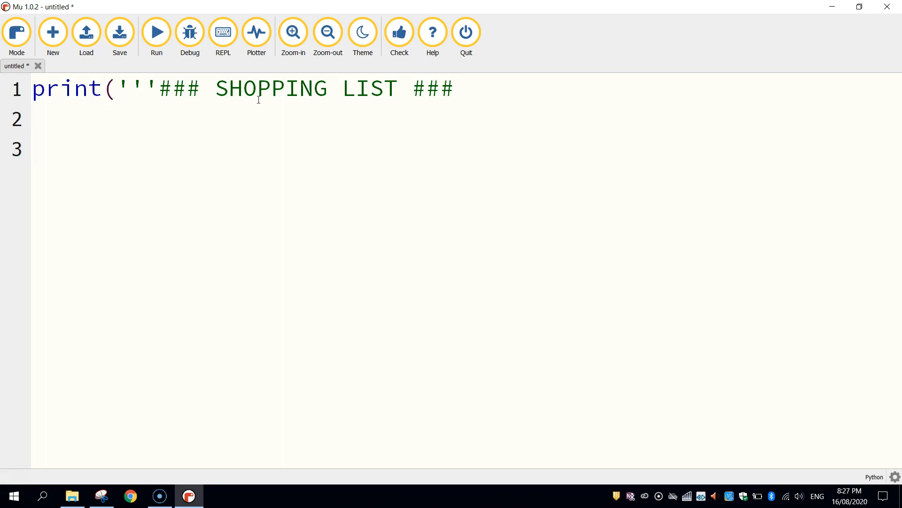
{"action": "type", "text": "Se"}
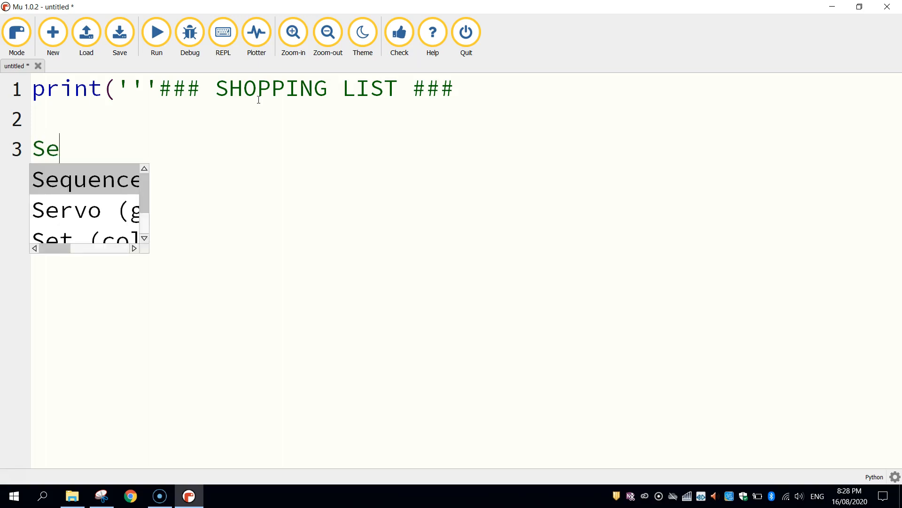
{"action": "type", "text": "lect a number"}
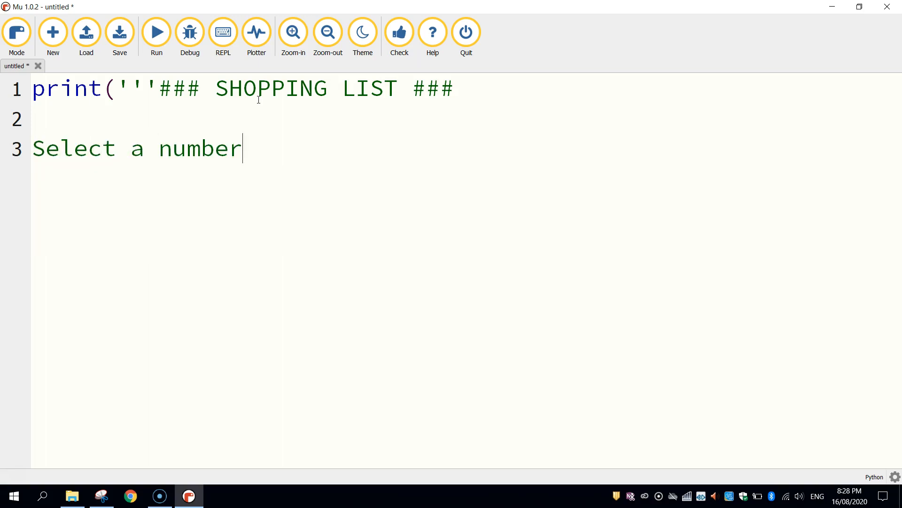
{"action": "type", "text": "for the action"}
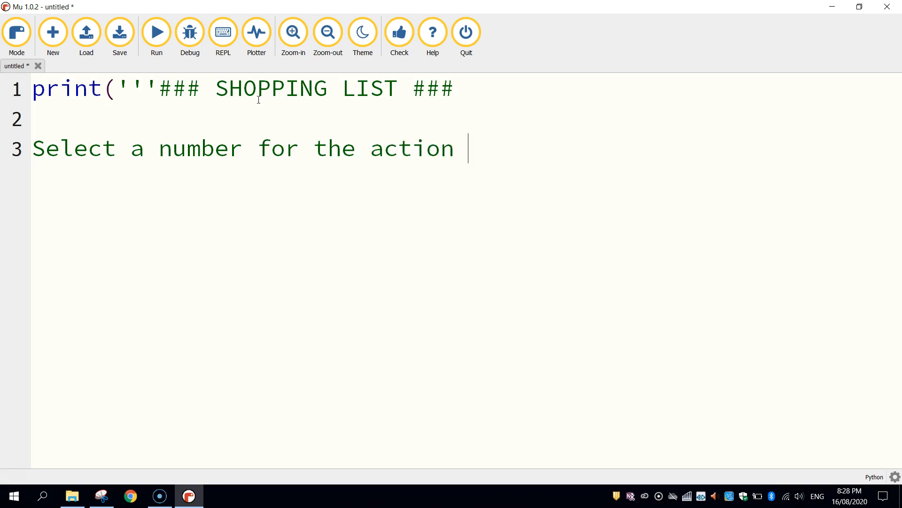
{"action": "type", "text": "that you would like to do"}
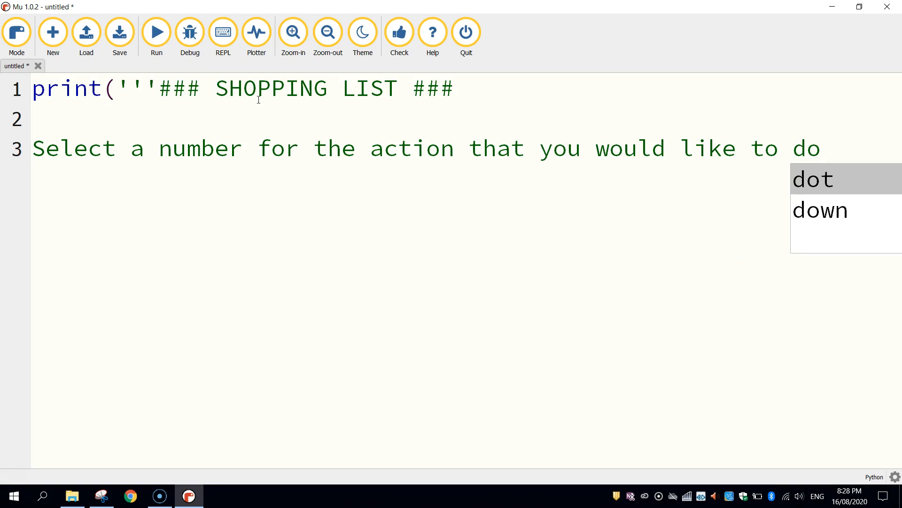
{"action": "type", "text": ":"}
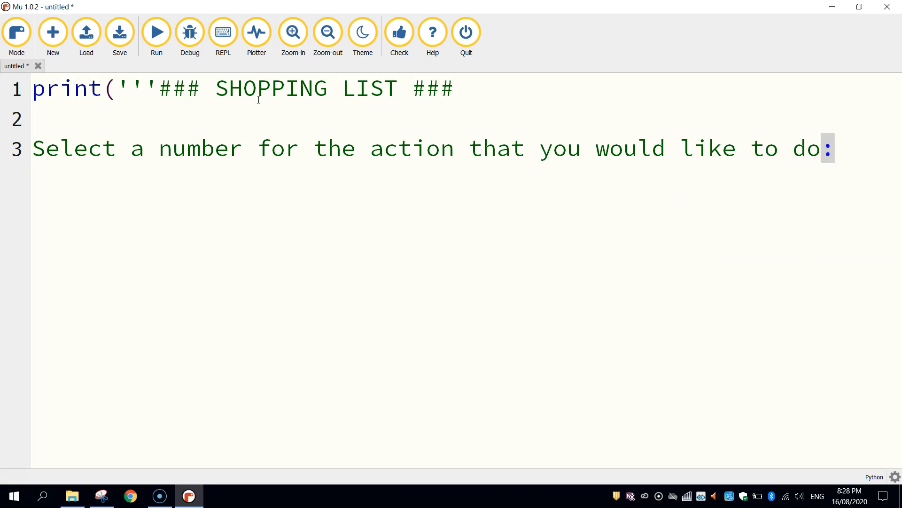
{"action": "key", "text": "enter"}
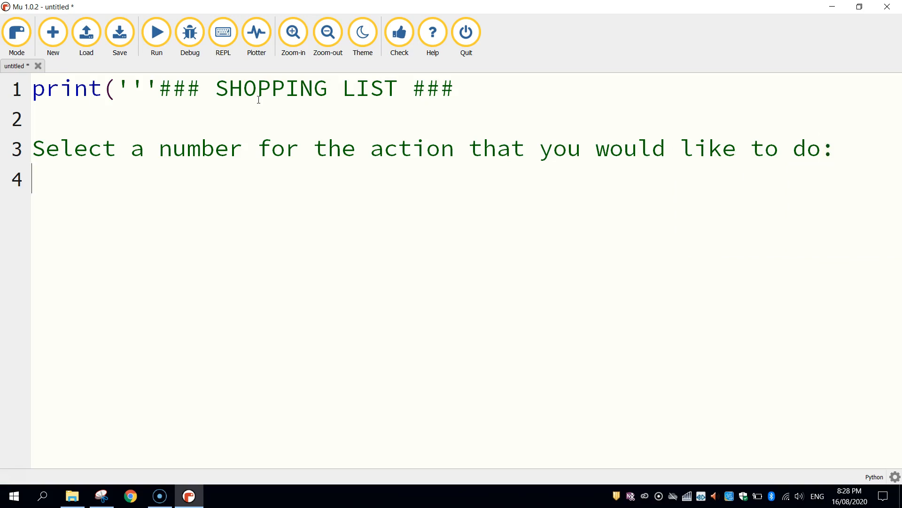
{"action": "key", "text": "enter"}
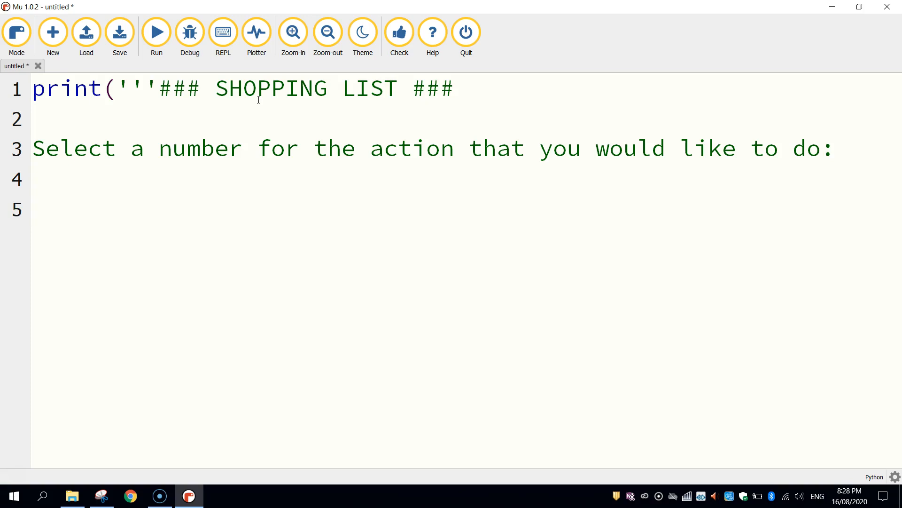
{"action": "type", "text": "1."}
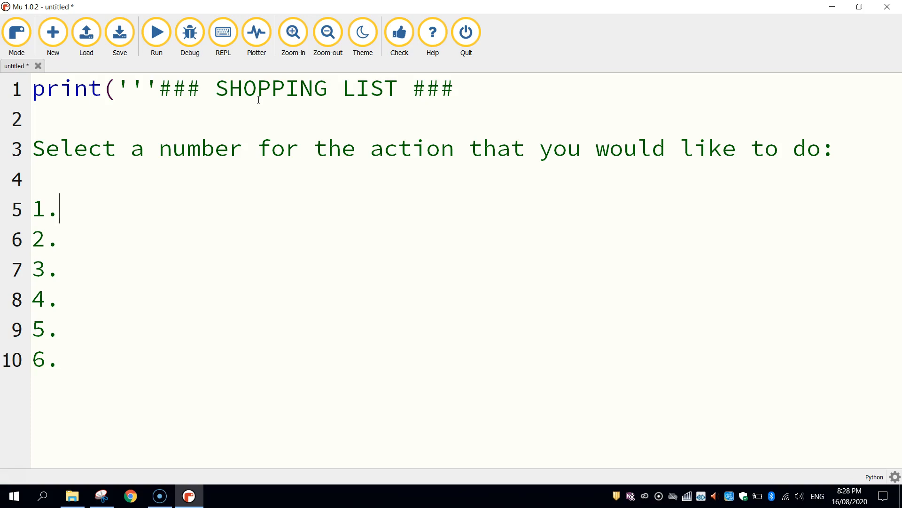
Step: Name menu options View shopping list, a reused 'from' option, and Check if item is on shopping list
{"action": "type", "text": "View"}
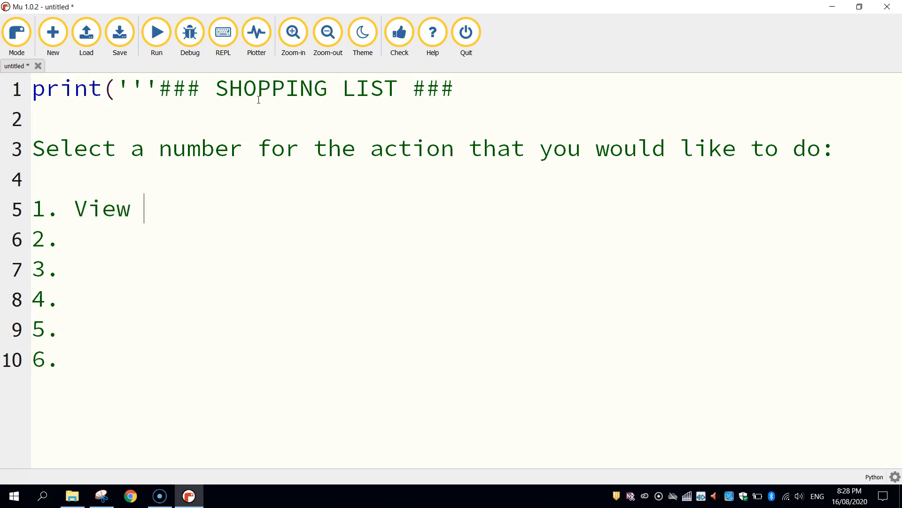
{"action": "type", "text": "shopping list"}
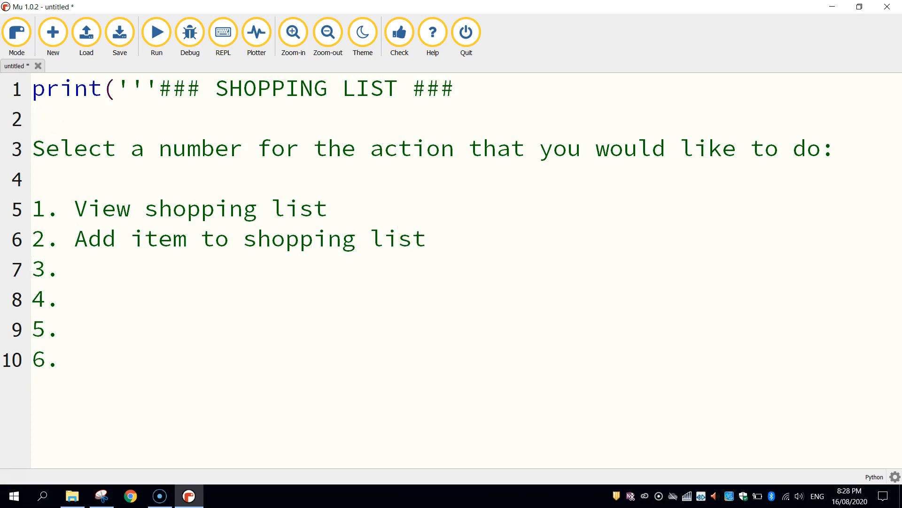
{"action": "left_click_drag", "start_coordinate": [131, 238], "coordinate": [426, 239]}
{"action": "type", "text": " Remove item to shopping list"}
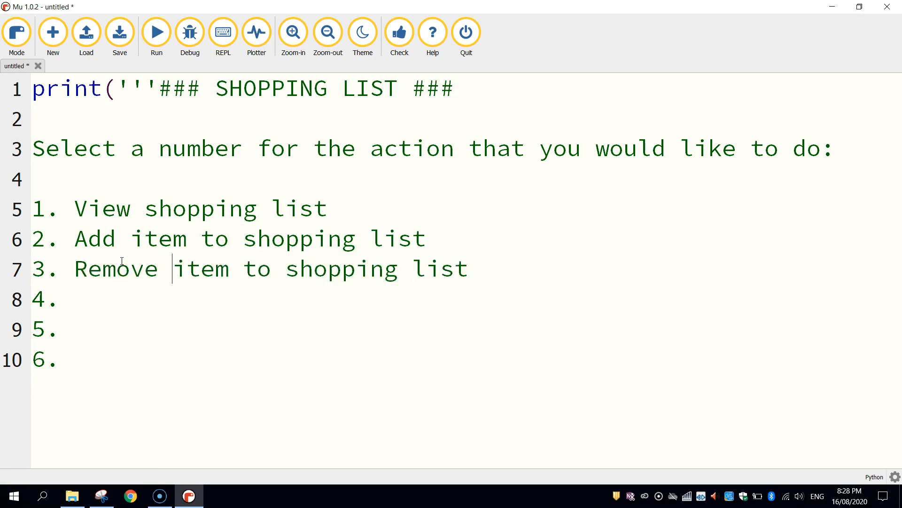
{"action": "type", "text": "from"}
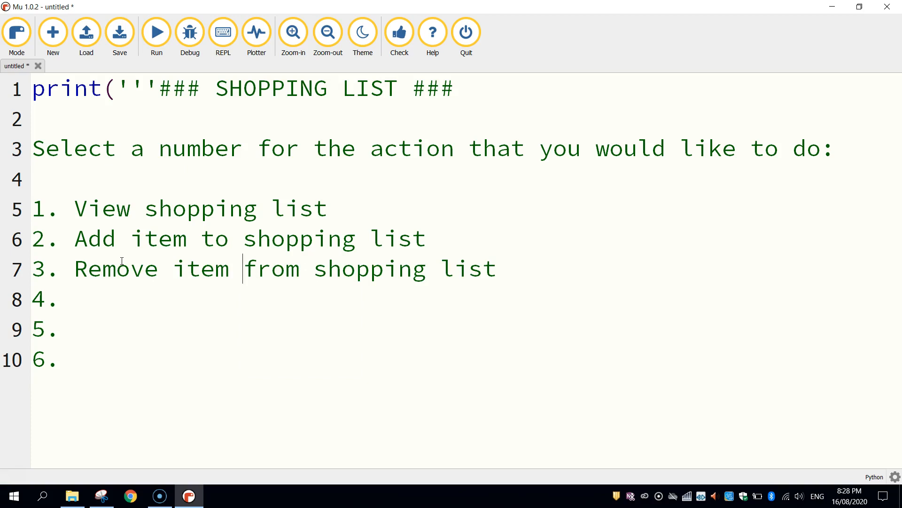
{"action": "left_click", "coordinate": [57, 300]}
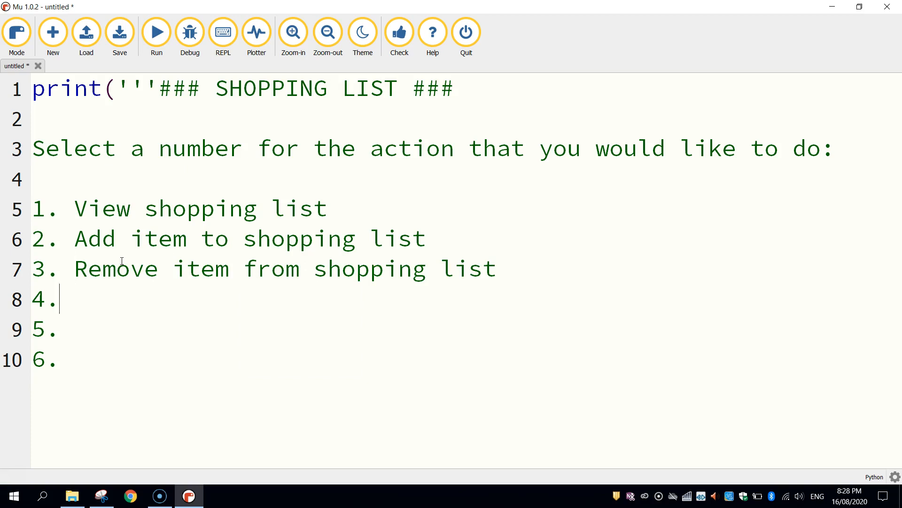
{"action": "type", "text": "Check i"}
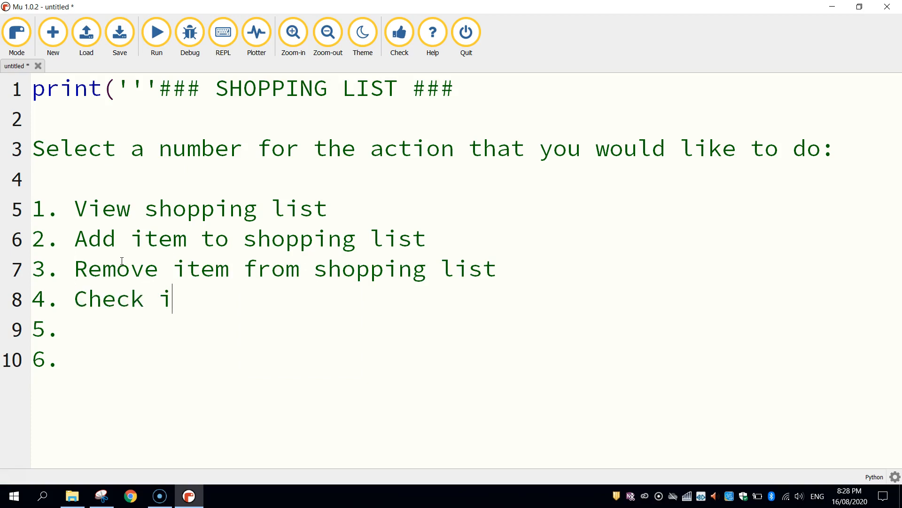
{"action": "type", "text": "f item is on s"}
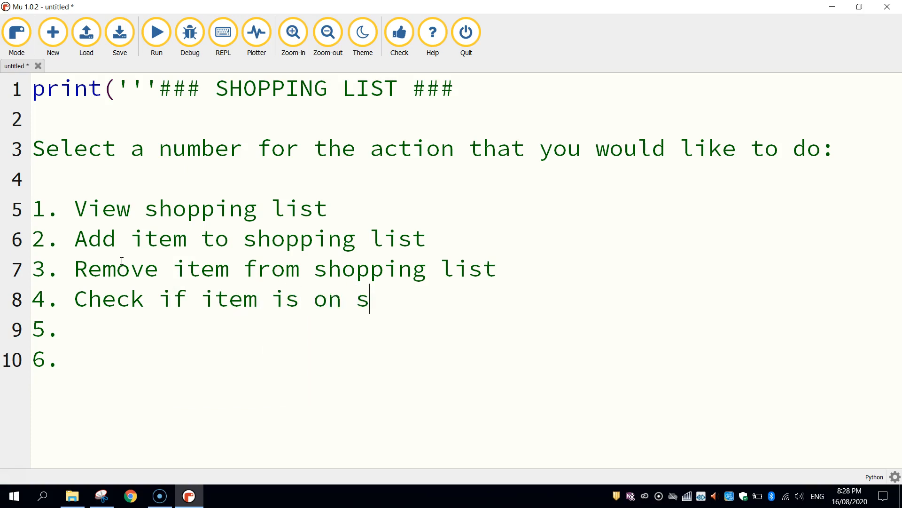
{"action": "type", "text": "hopping list"}
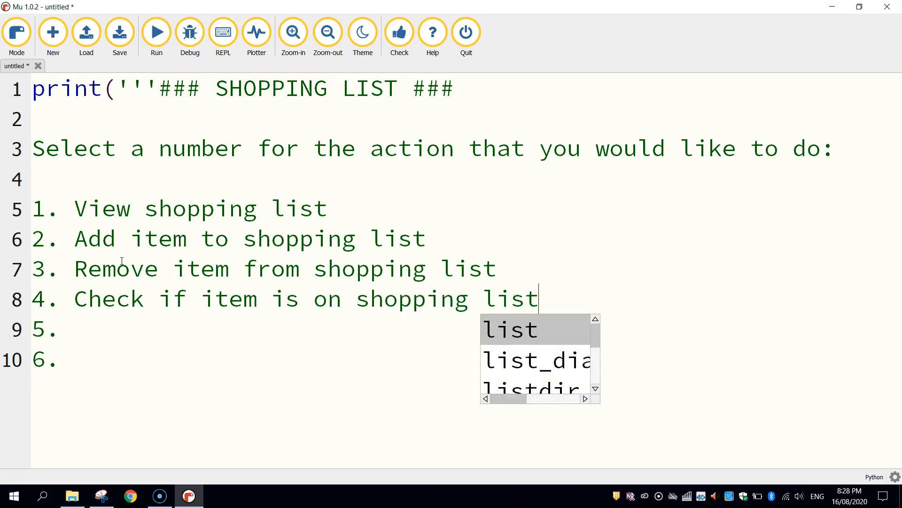
{"action": "key", "text": "Escape"}
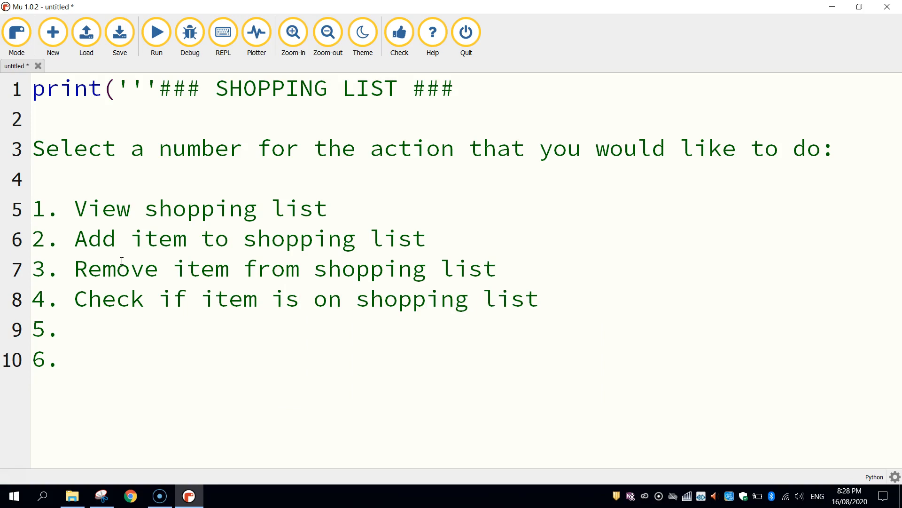
Step: Add the How many items and Clear shopping list options, then close the print with ''')
{"action": "type", "text": "How many items on shopping list"}
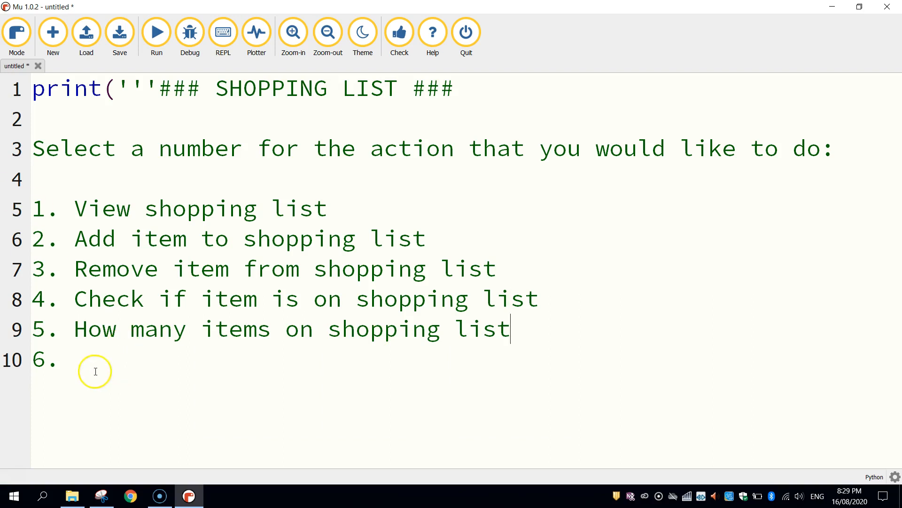
{"action": "type", "text": "Clear shopping list"}
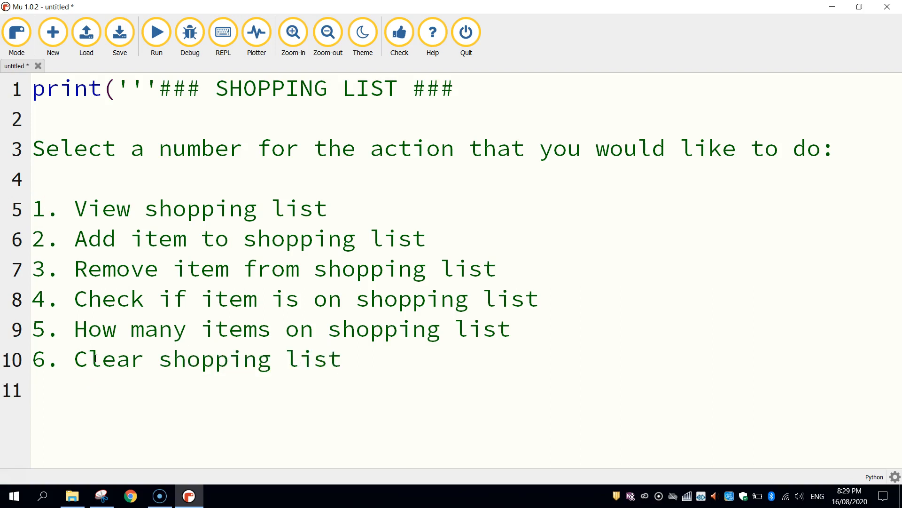
{"action": "type", "text": "''')"}
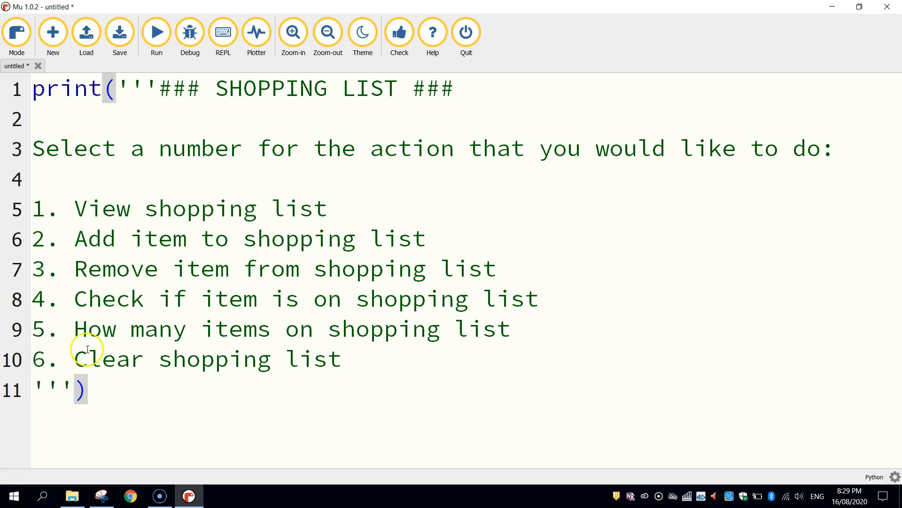
{"action": "mouse_move", "coordinate": [101, 464]}
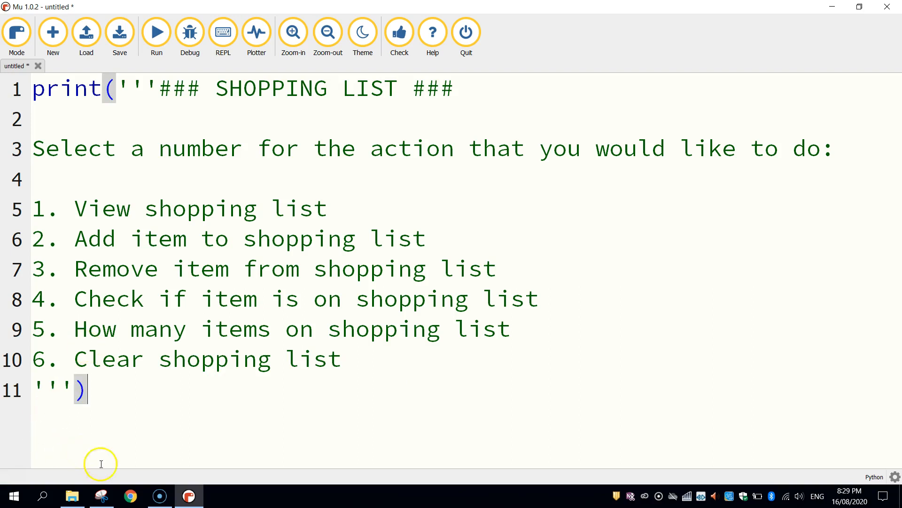
{"action": "mouse_move", "coordinate": [141, 339]}
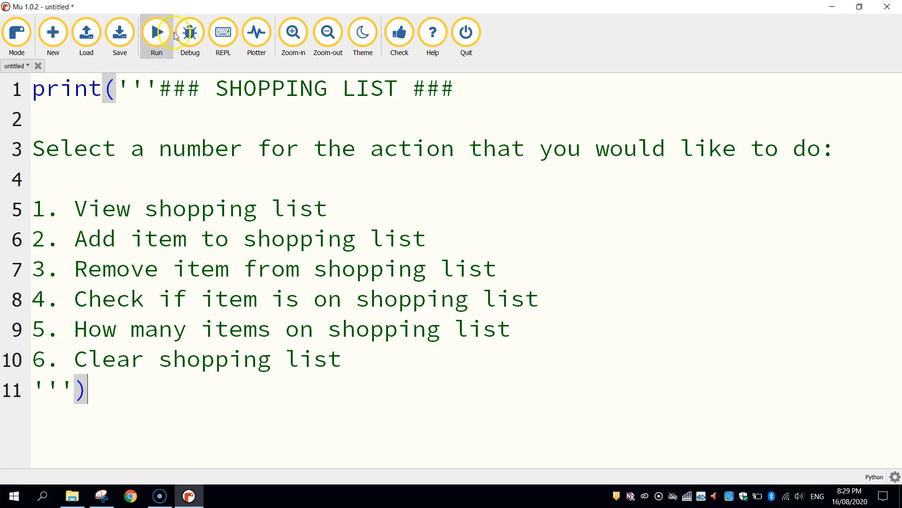
Step: Run the script, saving it to the Desktop as Shopping List App.py over the old copy
{"action": "left_click", "coordinate": [119, 32]}
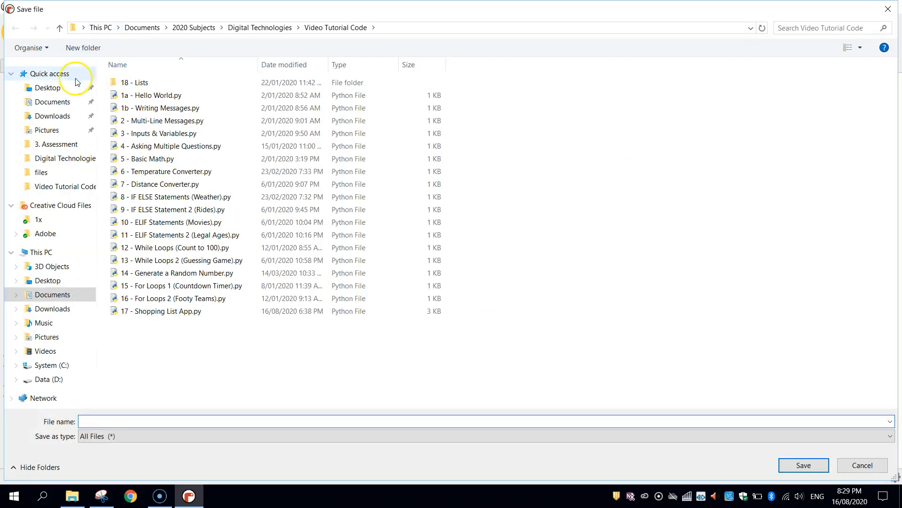
{"action": "left_click", "coordinate": [48, 88]}
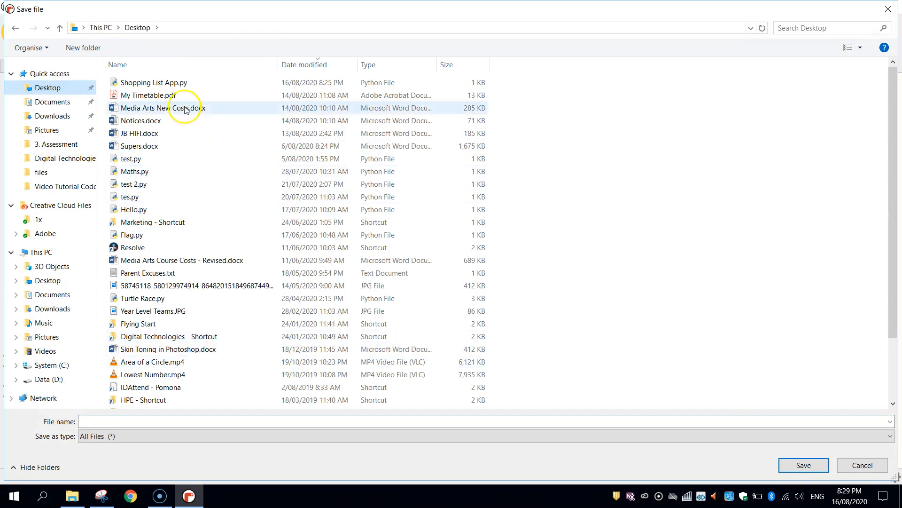
{"action": "left_click", "coordinate": [804, 465]}
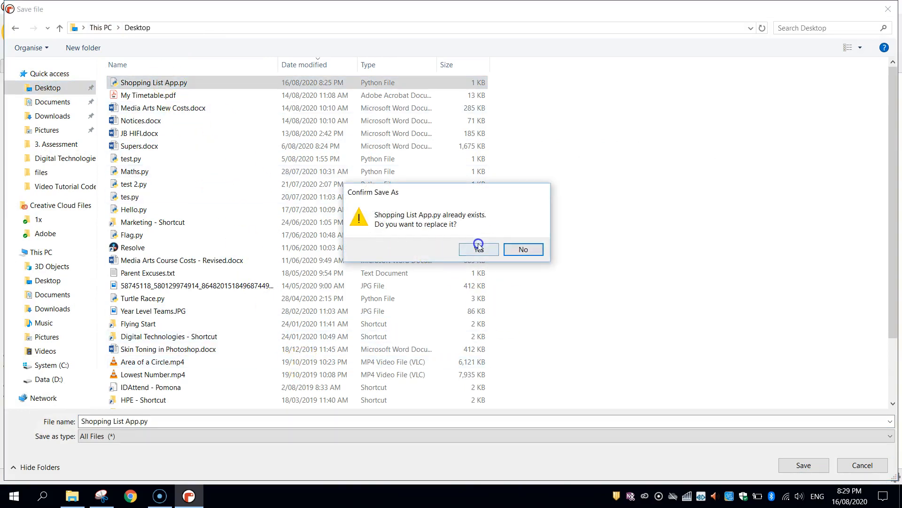
{"action": "left_click", "coordinate": [479, 249]}
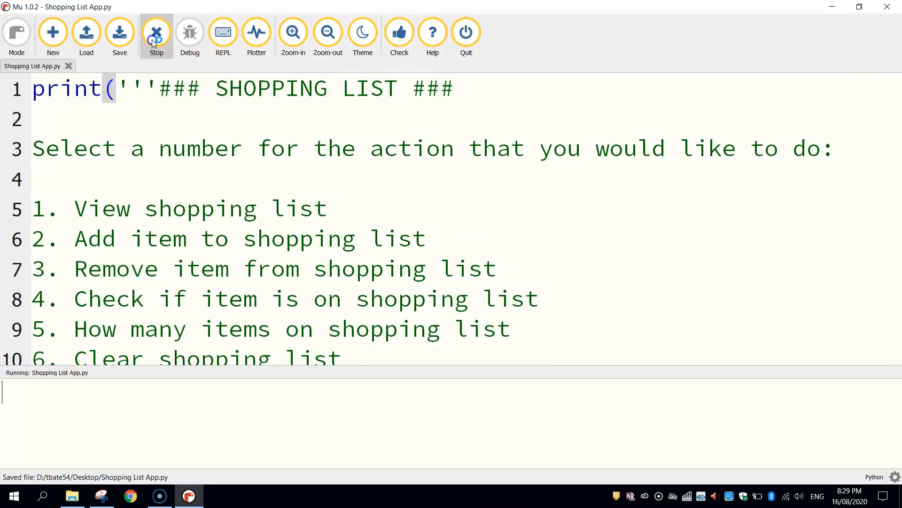
Step: Review the printed SHOPPING LIST menu in the output pane, then stop the program
{"action": "left_click", "coordinate": [156, 31]}
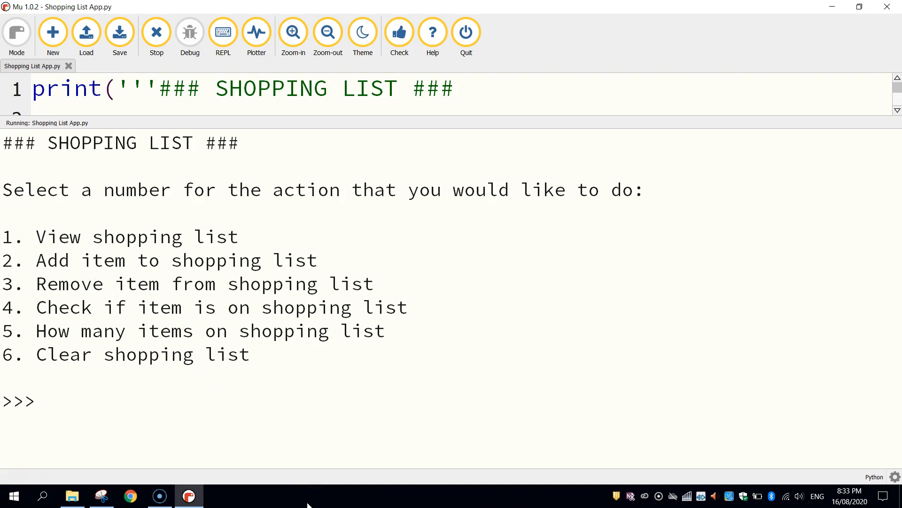
{"action": "left_click_drag", "start_coordinate": [3, 142], "coordinate": [115, 143]}
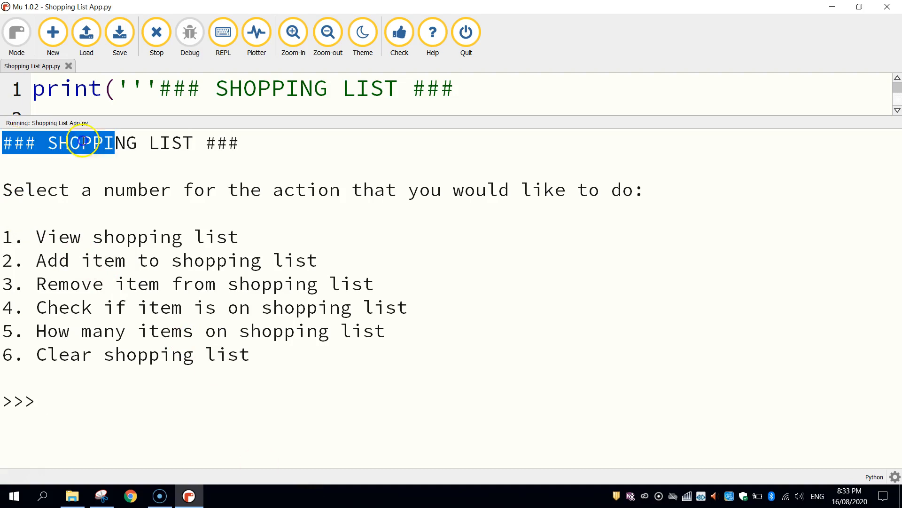
{"action": "left_click_drag", "start_coordinate": [81, 143], "coordinate": [598, 190]}
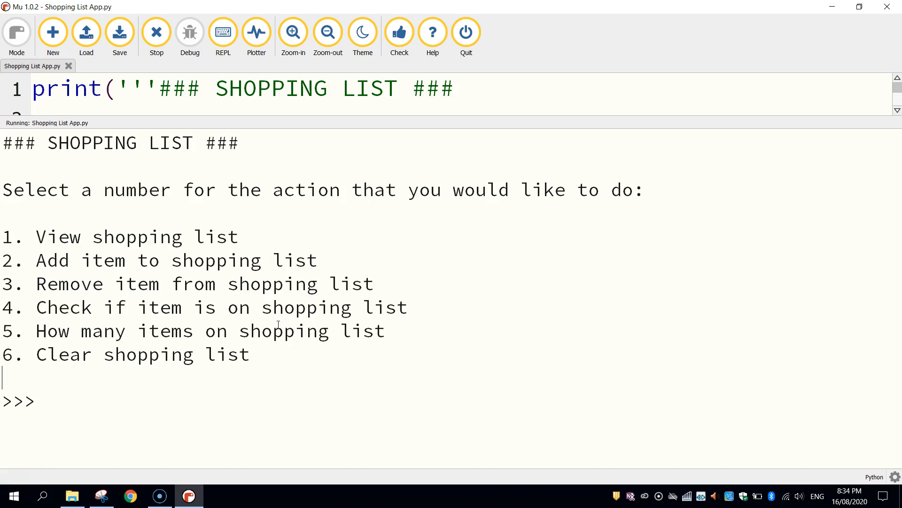
{"action": "left_click", "coordinate": [155, 32]}
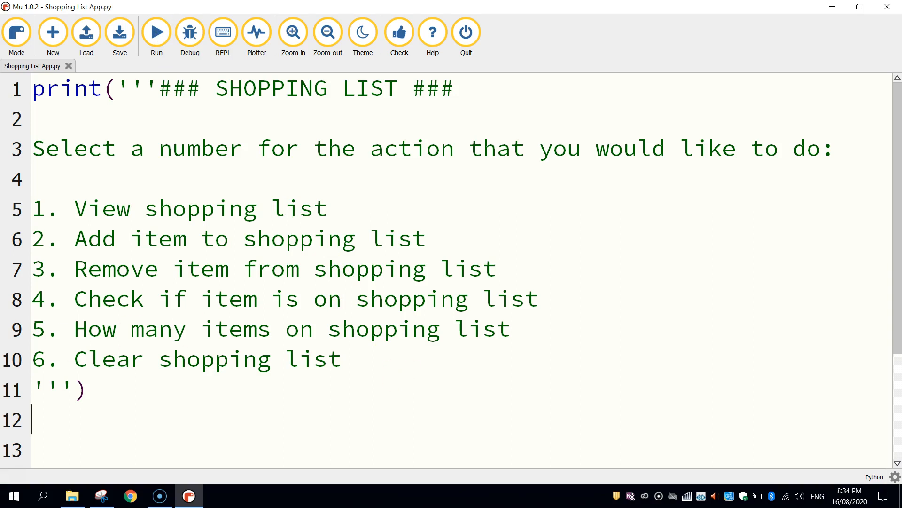
Step: Add input("Make your selection: ") on a new line below the menu
{"action": "left_click_drag", "start_coordinate": [73, 238], "coordinate": [340, 359]}
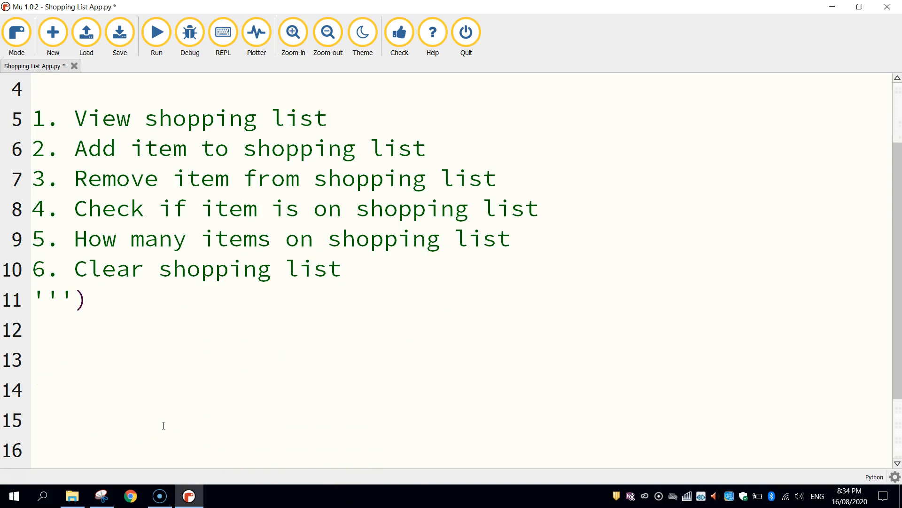
{"action": "type", "text": "input"}
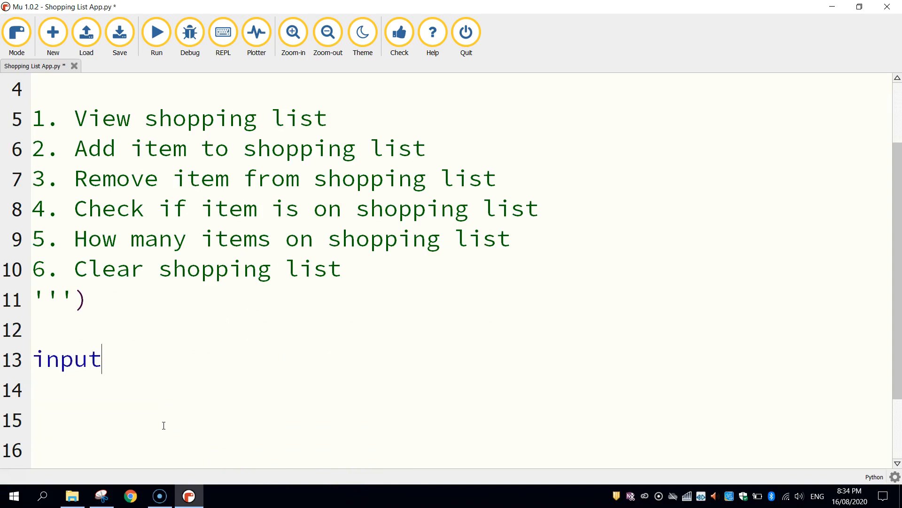
{"action": "type", "text": "("}
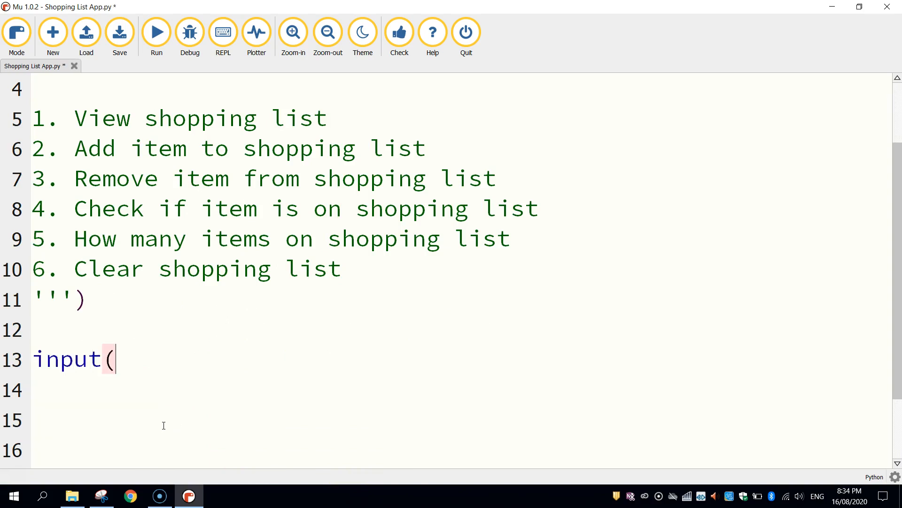
{"action": "type", "text": "\""}
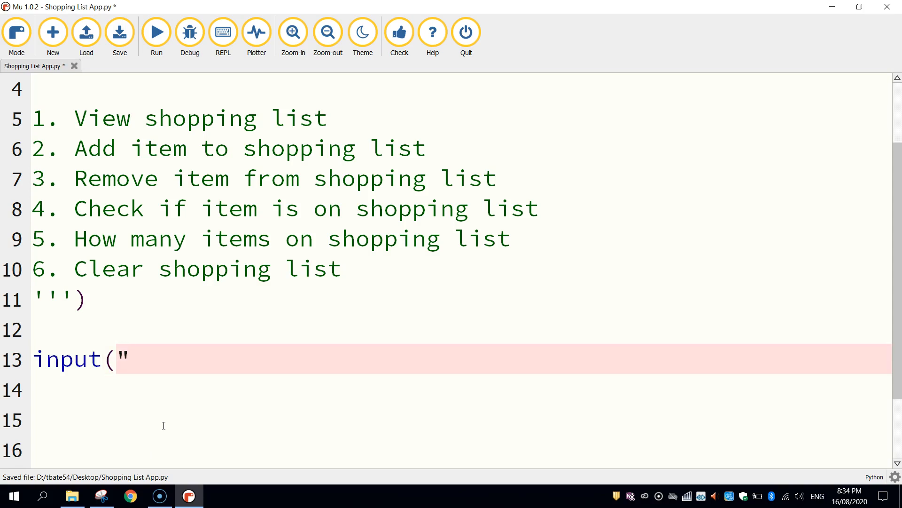
{"action": "type", "text": "Ma"}
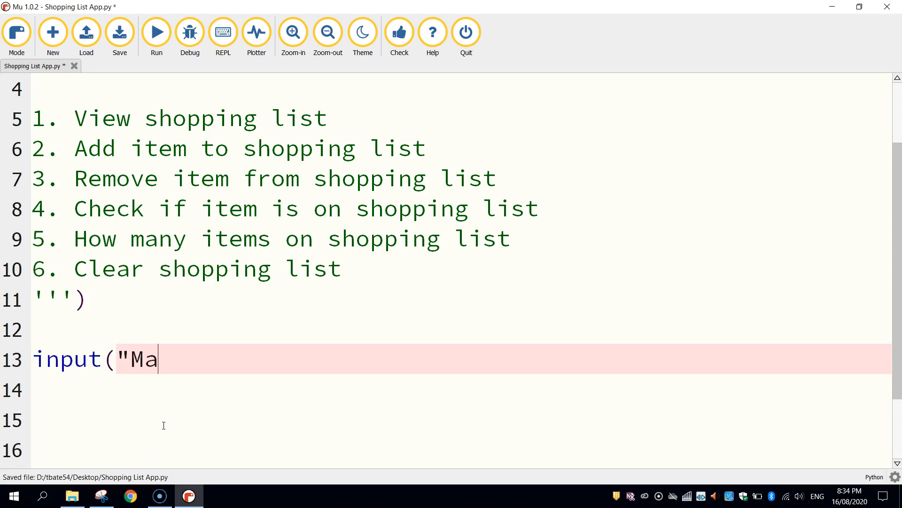
{"action": "type", "text": "ke your selection:"}
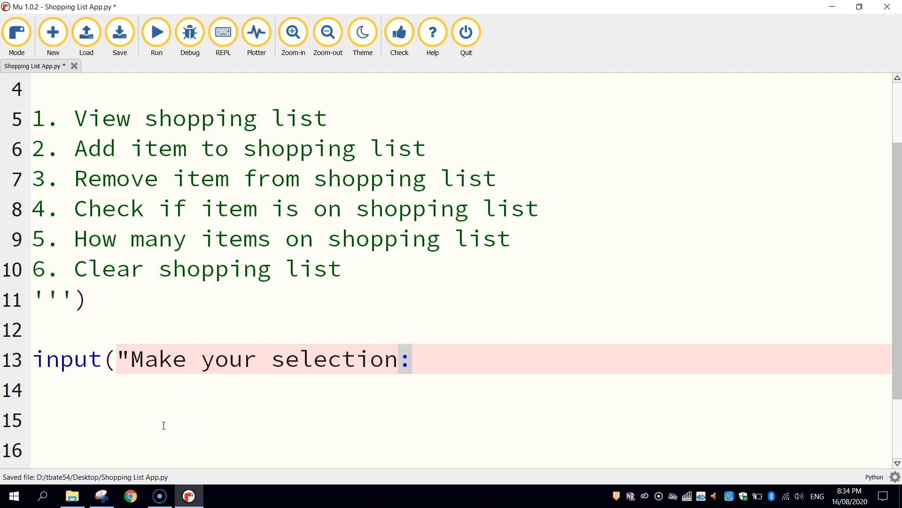
{"action": "type", "text": "\""}
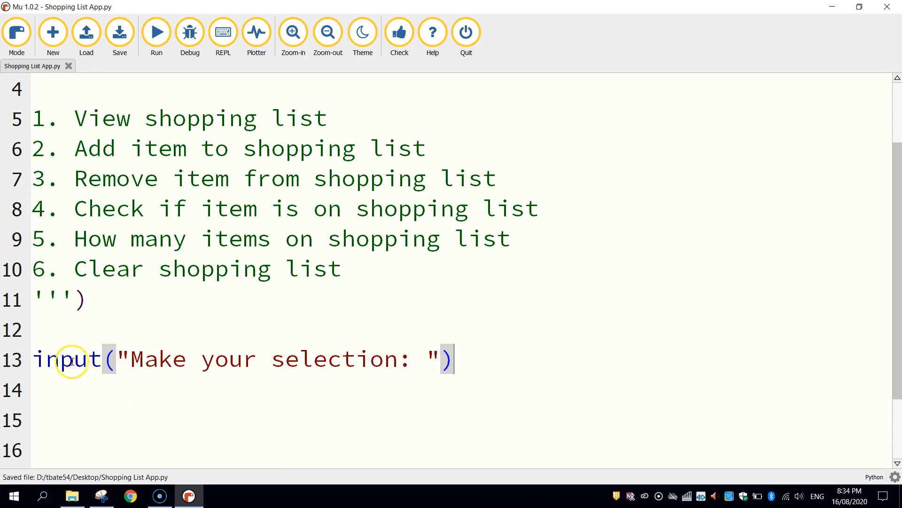
{"action": "left_click", "coordinate": [156, 32]}
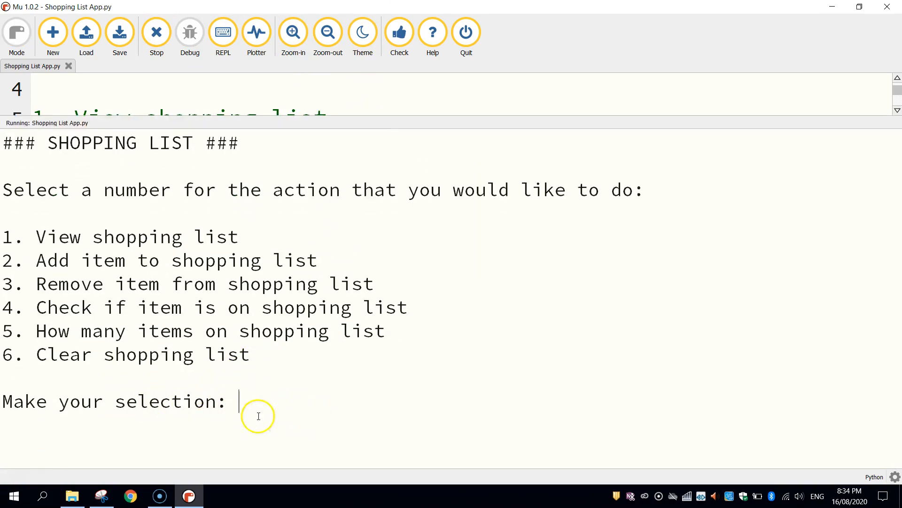
{"action": "type", "text": "4"}
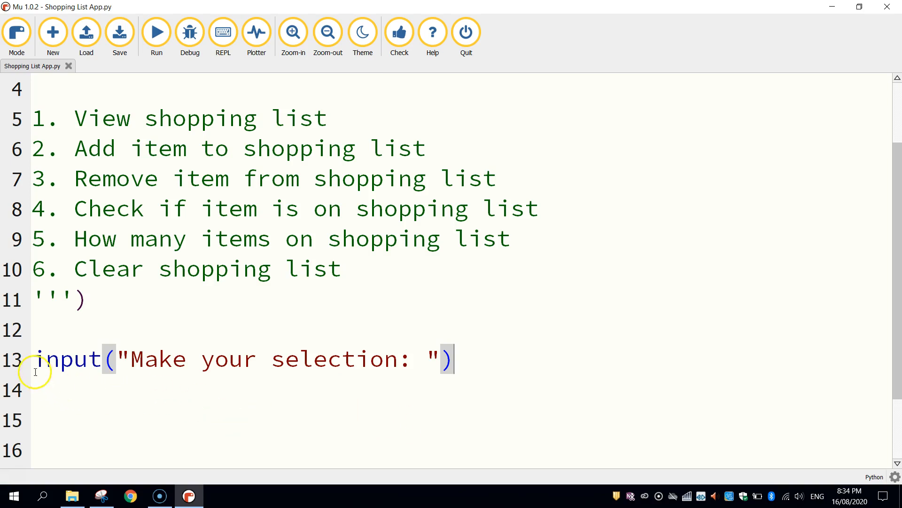
Step: Prefix the input line with 'selection = ' so the user's answer is stored
{"action": "left_click", "coordinate": [36, 358]}
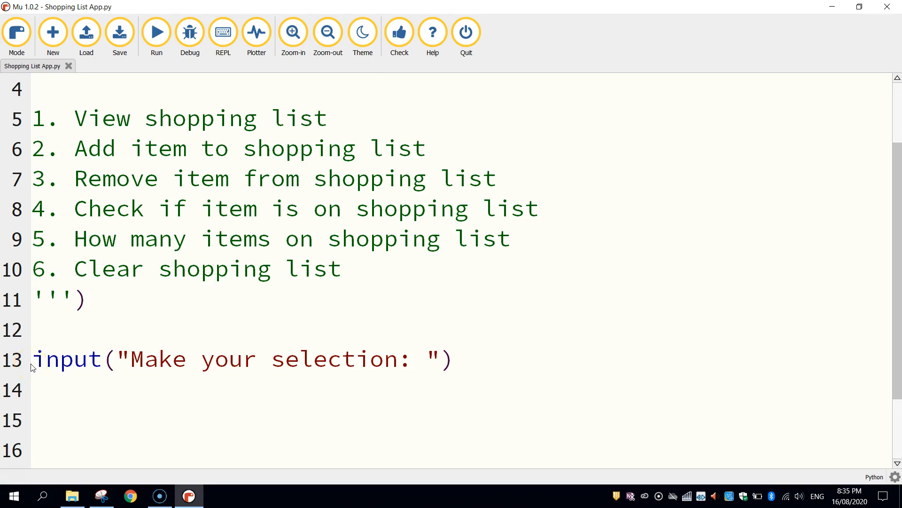
{"action": "left_click", "coordinate": [33, 359]}
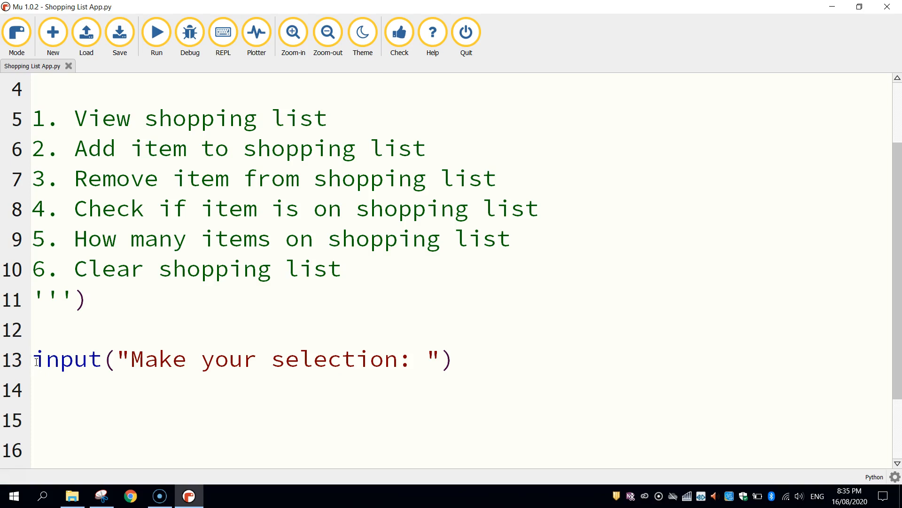
{"action": "type", "text": "selection ="}
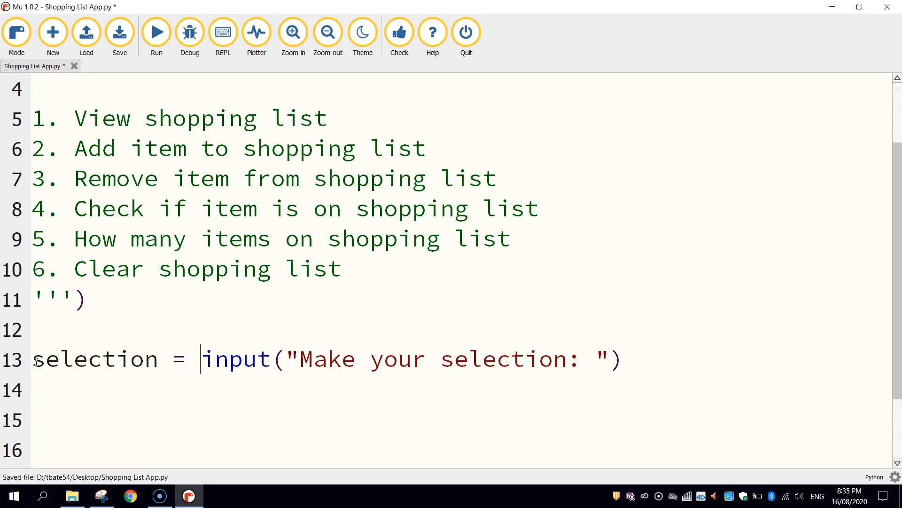
{"action": "mouse_move", "coordinate": [273, 358]}
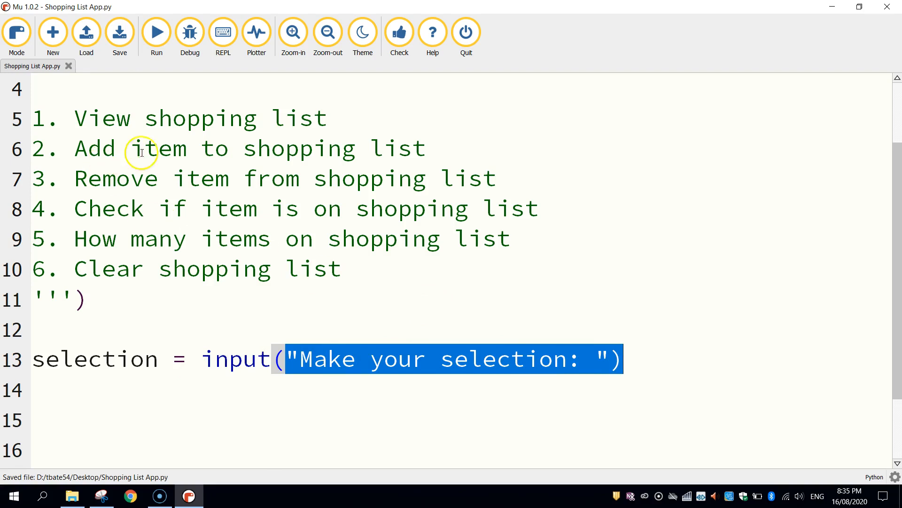
{"action": "double_click", "coordinate": [94, 359]}
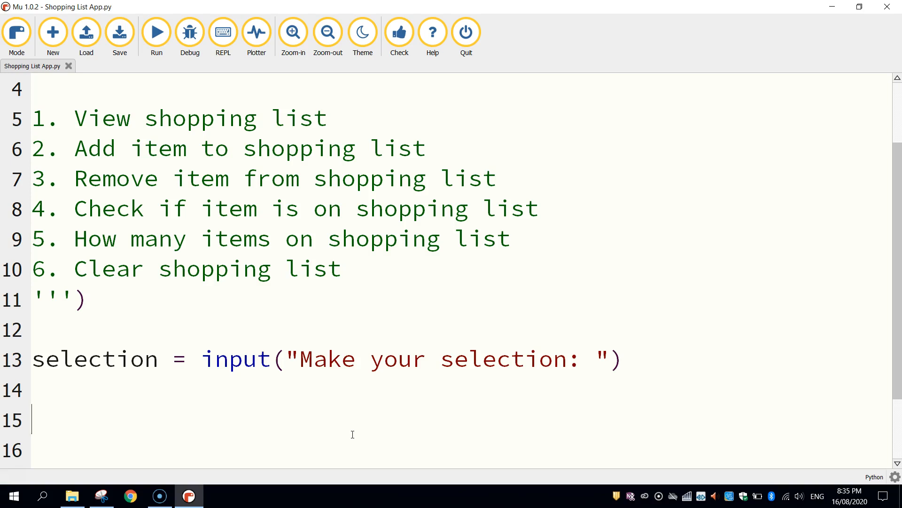
Step: Type if selection == "1": on line 15
{"action": "type", "text": "if"}
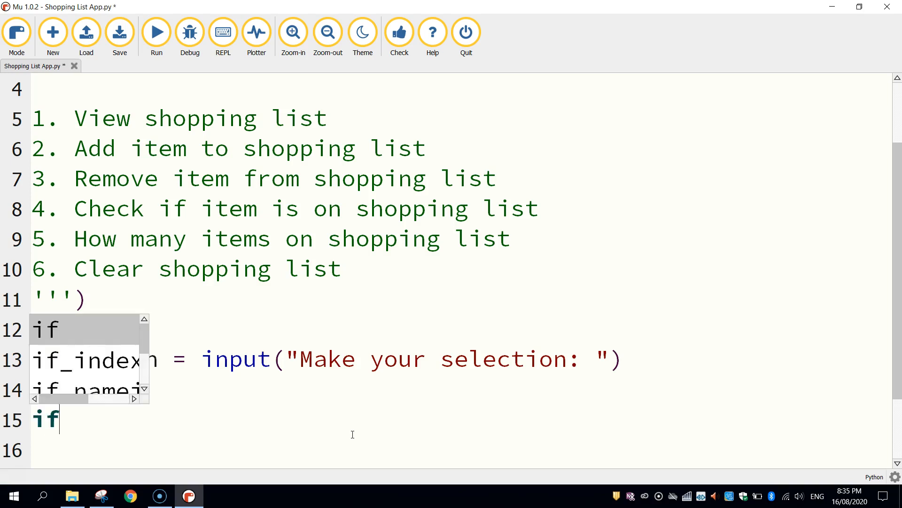
{"action": "type", "text": "selection"}
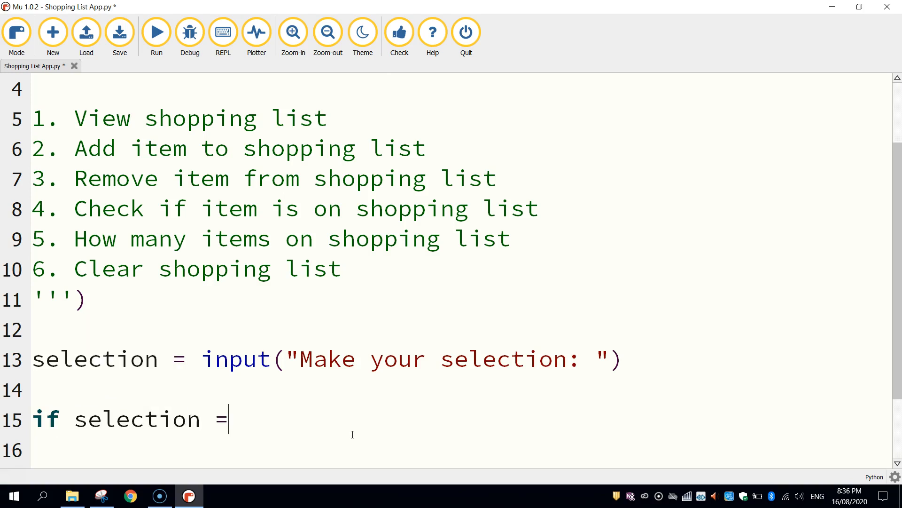
{"action": "type", "text": "= \"1\""}
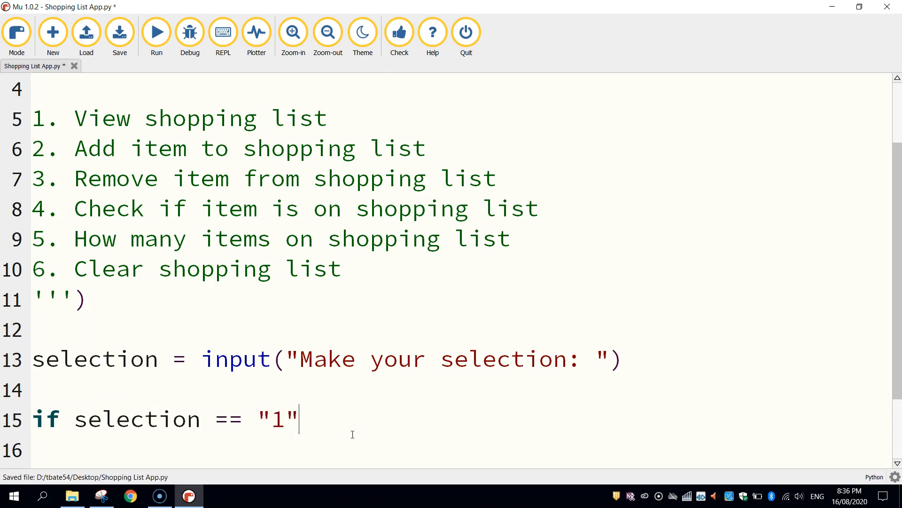
{"action": "type", "text": ":"}
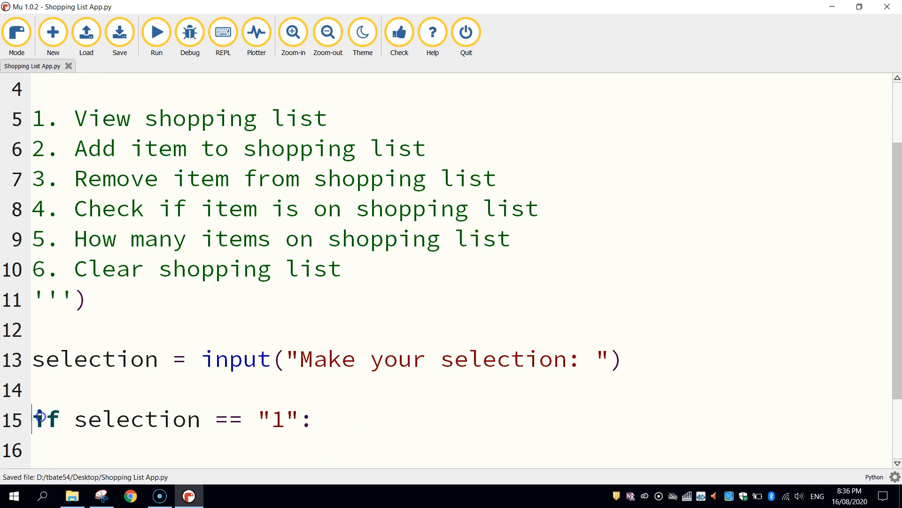
Step: Highlight the selection variable and the ending colon to explain the if line
{"action": "double_click", "coordinate": [95, 359]}
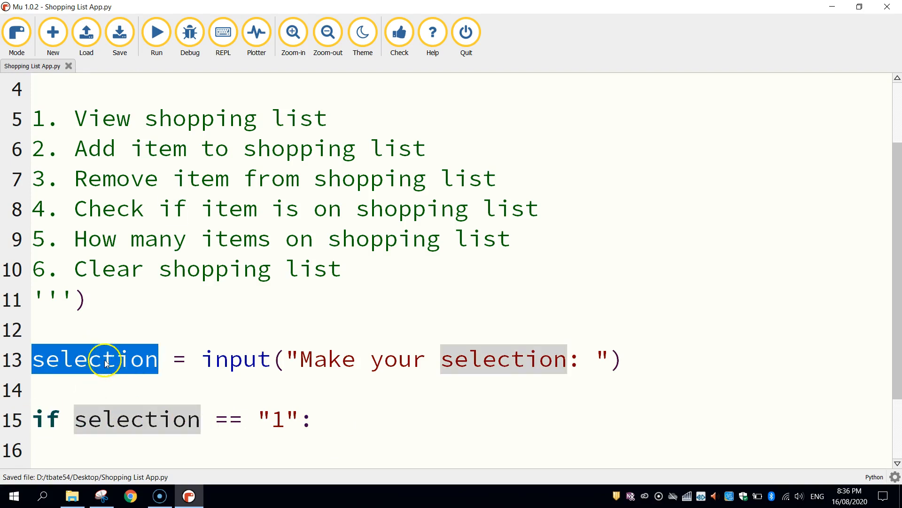
{"action": "mouse_move", "coordinate": [232, 426]}
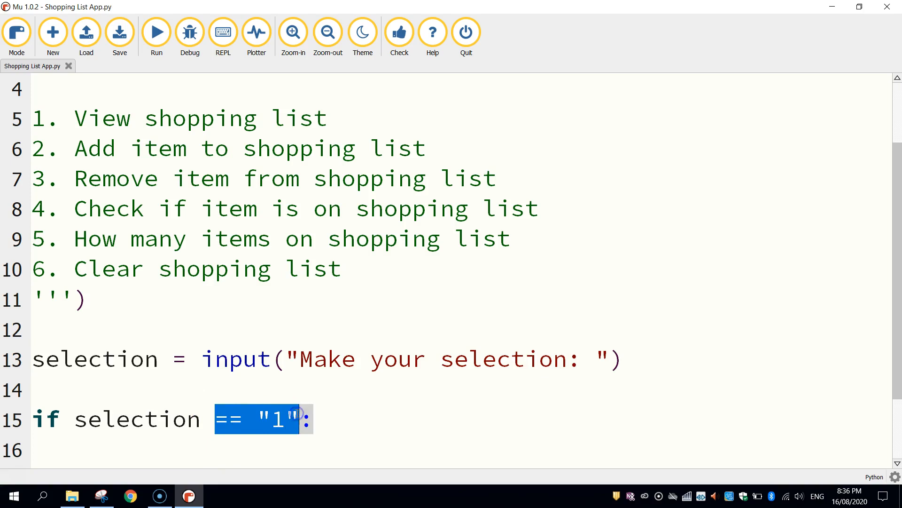
{"action": "left_click", "coordinate": [282, 418]}
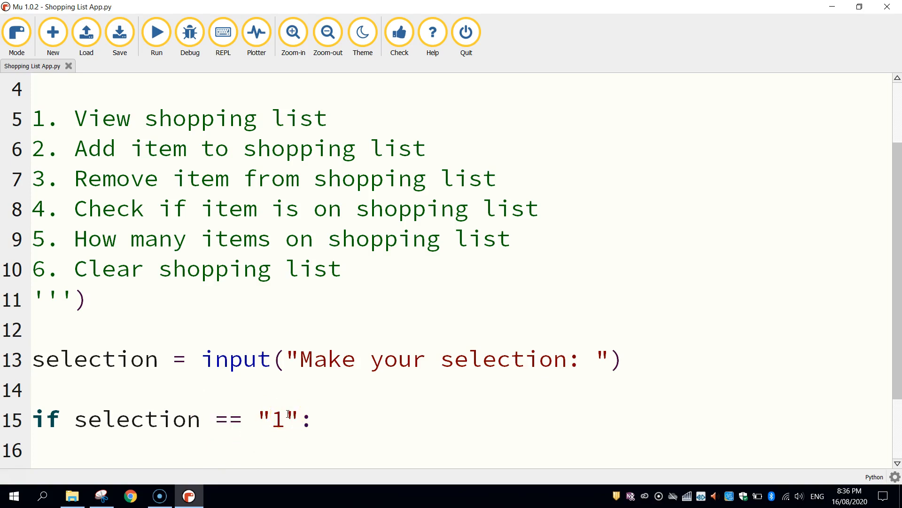
{"action": "double_click", "coordinate": [227, 418]}
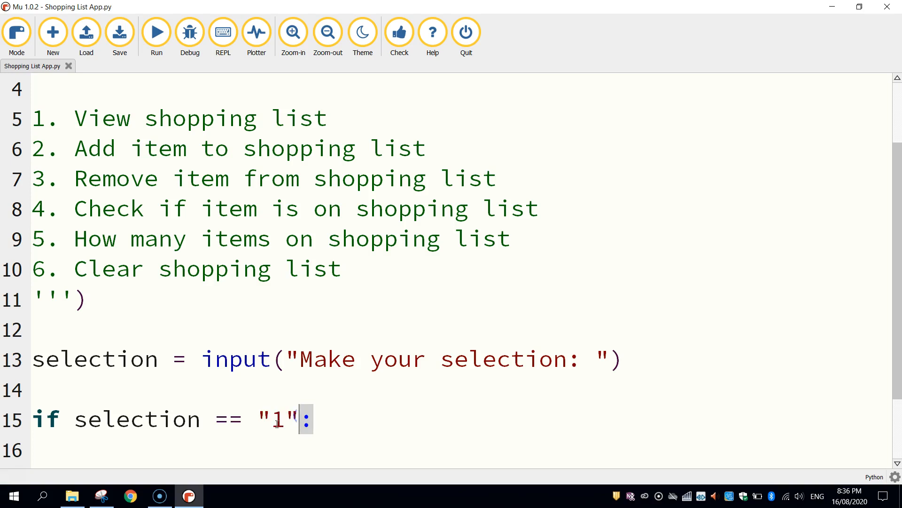
{"action": "double_click", "coordinate": [278, 418]}
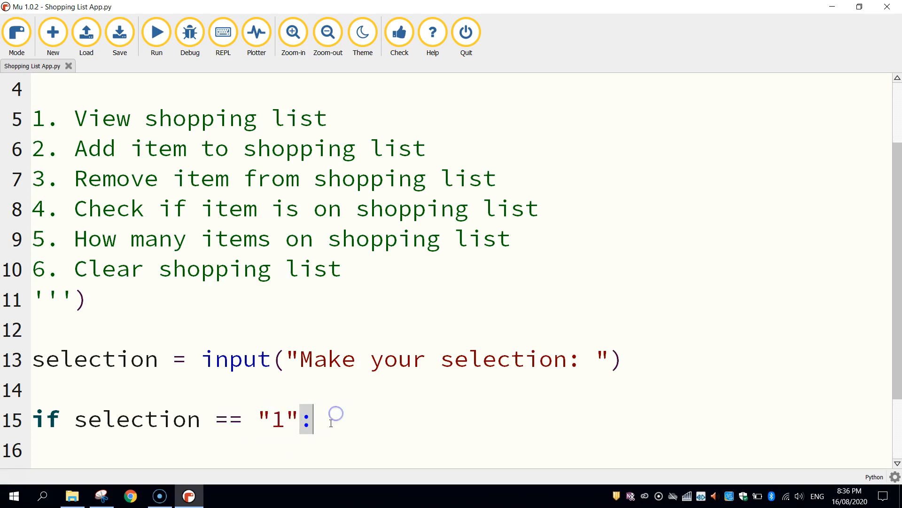
{"action": "scroll", "scroll_direction": "down", "scroll_amount": 3}
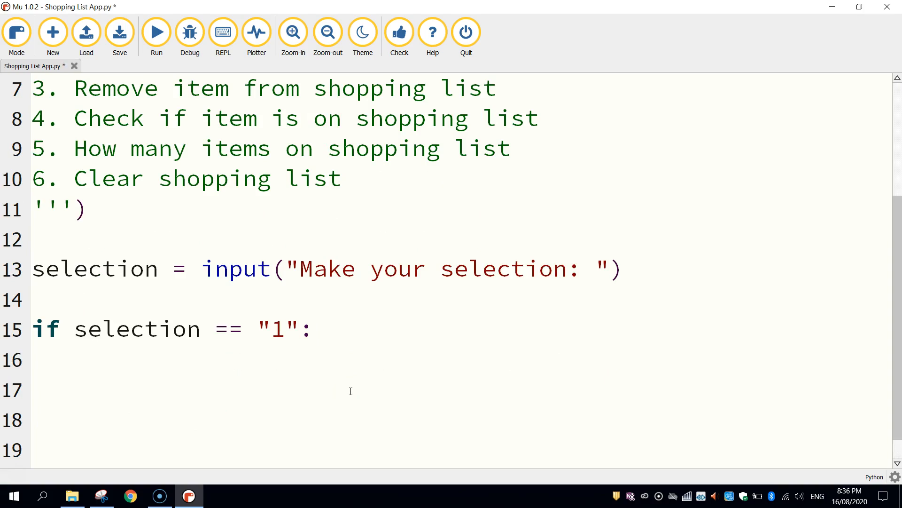
Step: Put an indented pass under the if statement and start a new line after it
{"action": "left_click", "coordinate": [119, 31]}
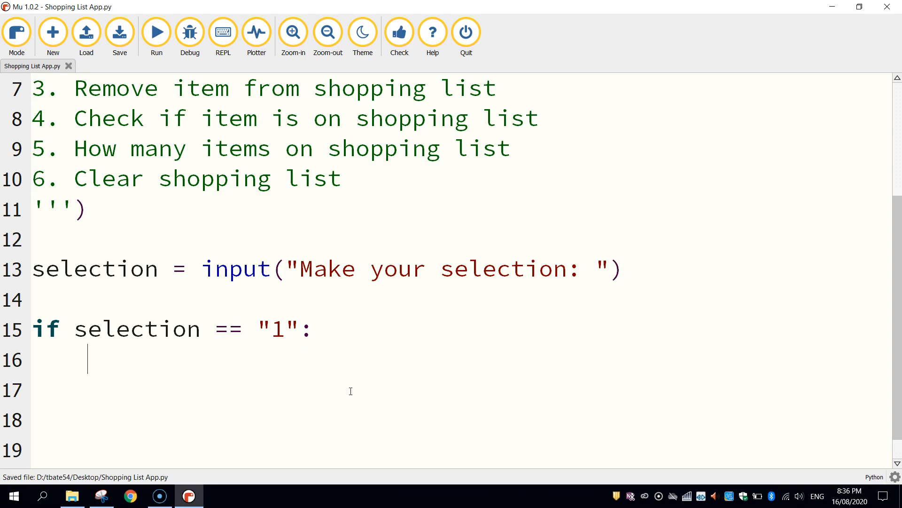
{"action": "type", "text": "pass"}
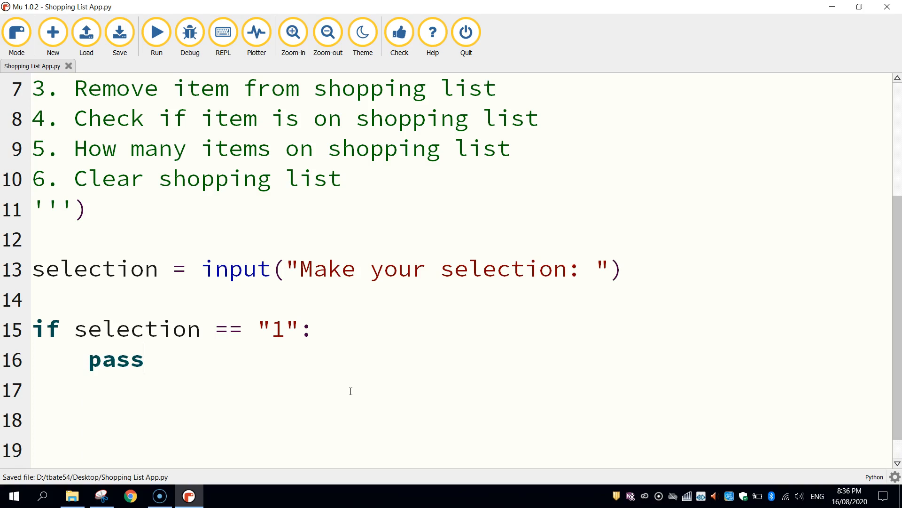
{"action": "double_click", "coordinate": [115, 359]}
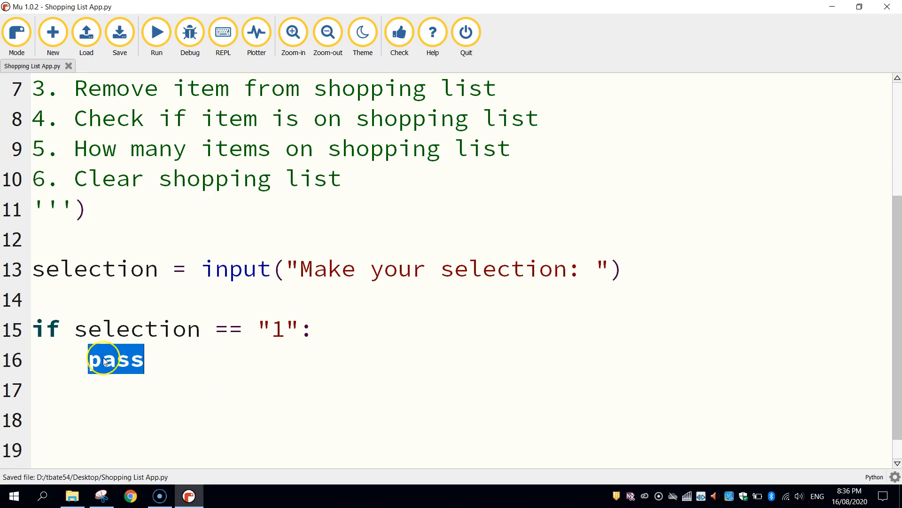
{"action": "left_click", "coordinate": [230, 384]}
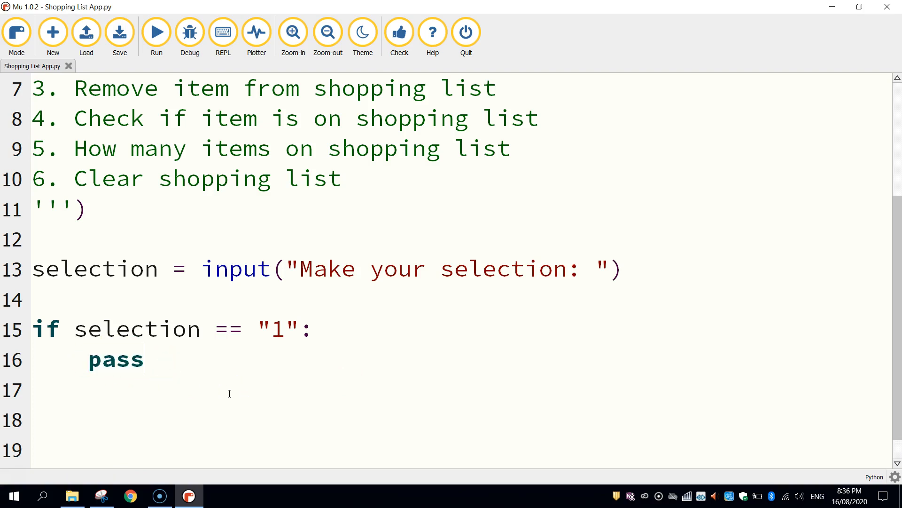
{"action": "key", "text": "enter"}
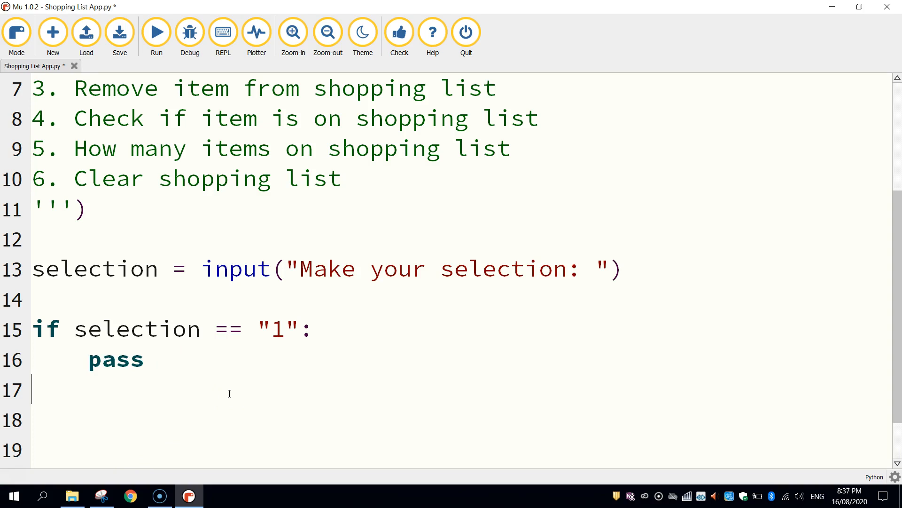
{"action": "left_click", "coordinate": [156, 32]}
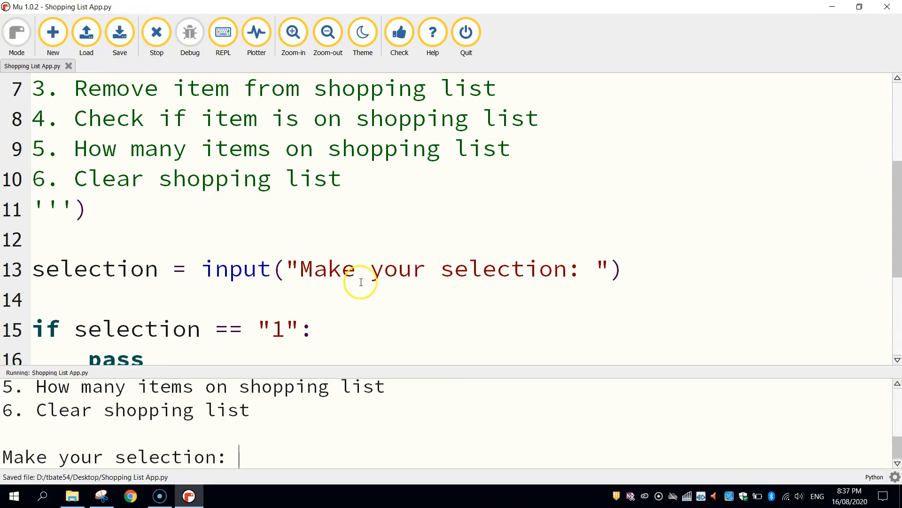
{"action": "mouse_move", "coordinate": [375, 364]}
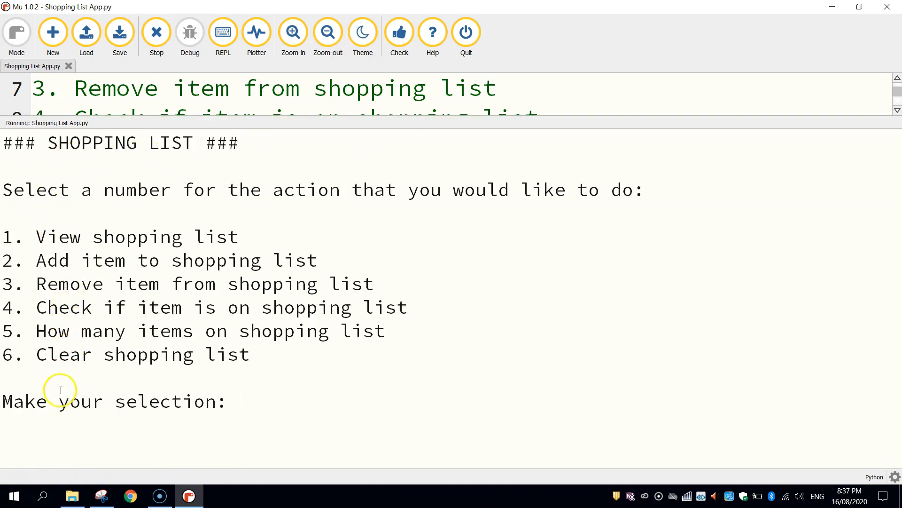
{"action": "mouse_move", "coordinate": [230, 412]}
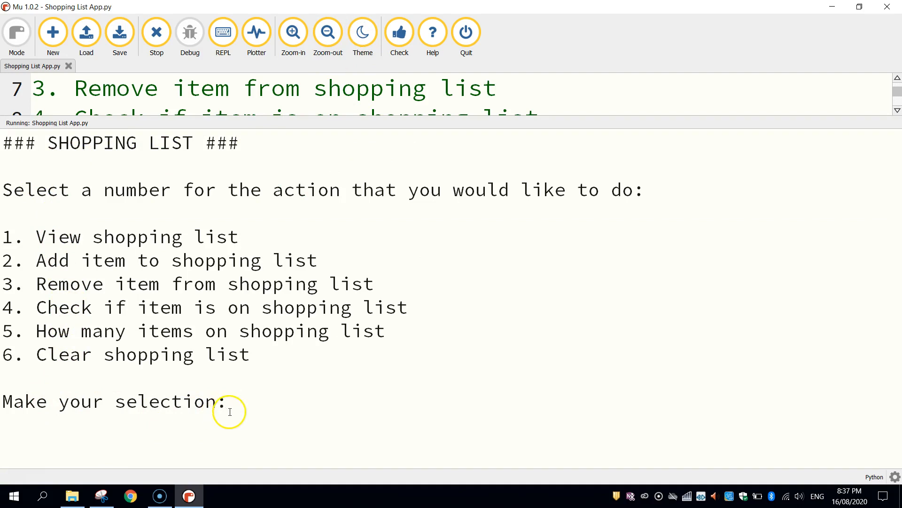
{"action": "type", "text": "1"}
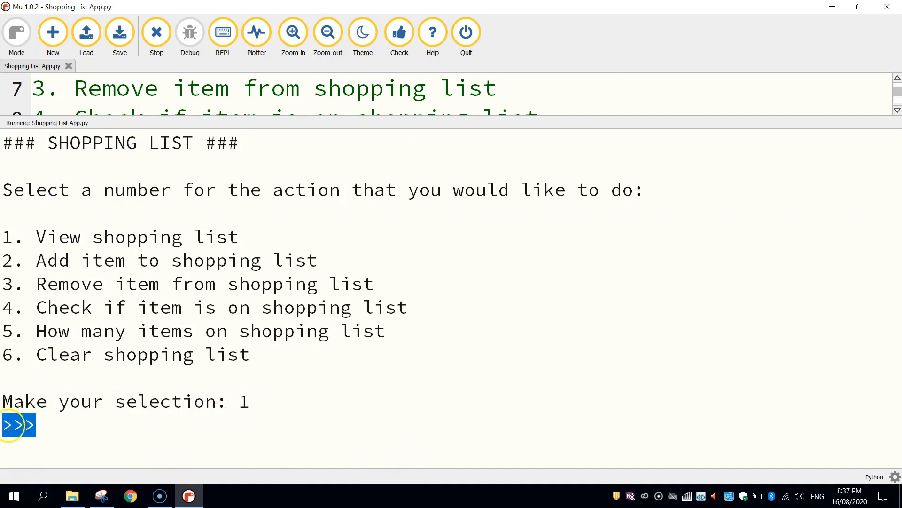
{"action": "mouse_move", "coordinate": [181, 401]}
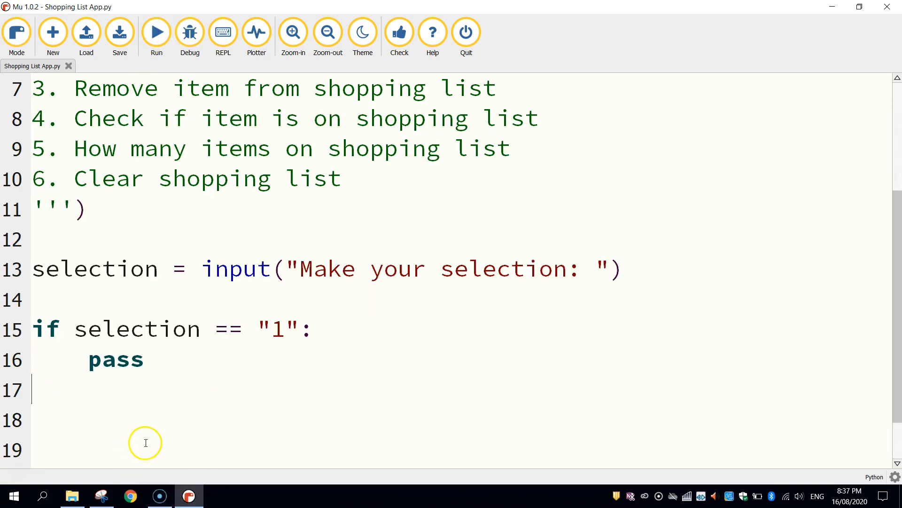
{"action": "mouse_move", "coordinate": [173, 269]}
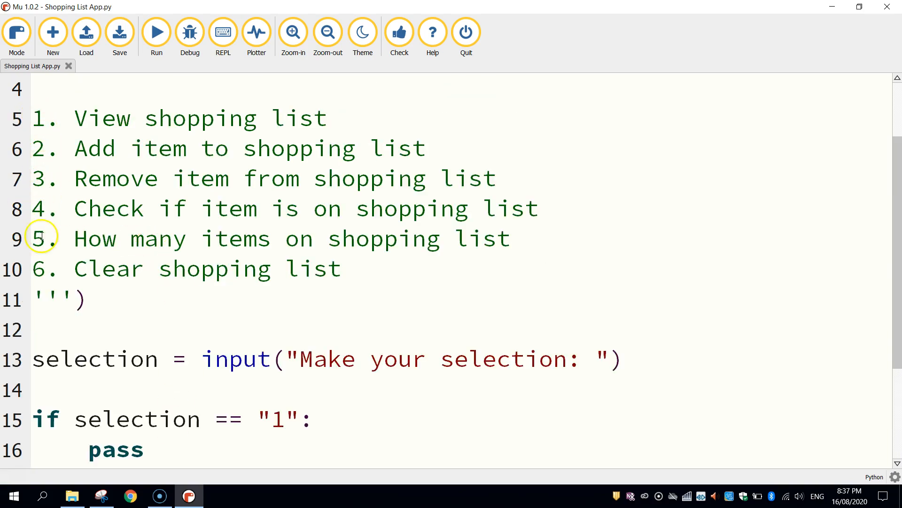
Step: Write elif selection == "2": with a pass body
{"action": "scroll", "scroll_direction": "down", "scroll_amount": 3}
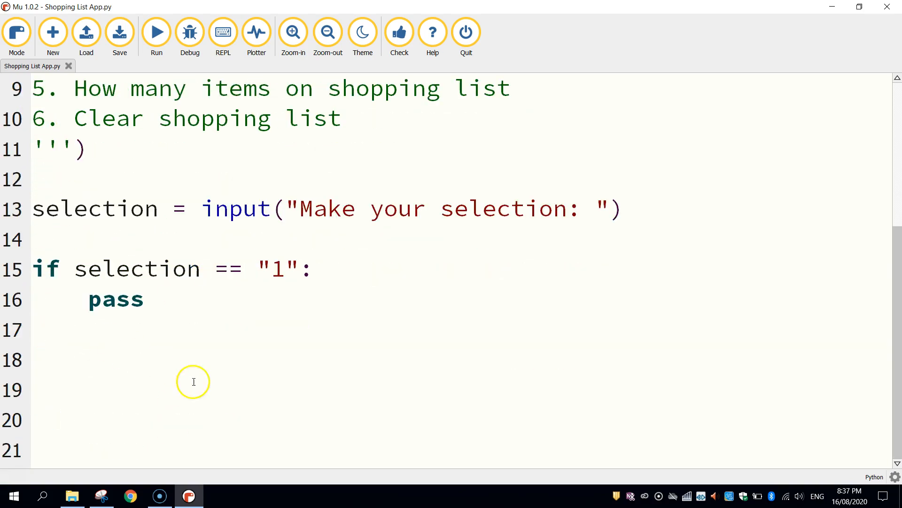
{"action": "mouse_move", "coordinate": [371, 459]}
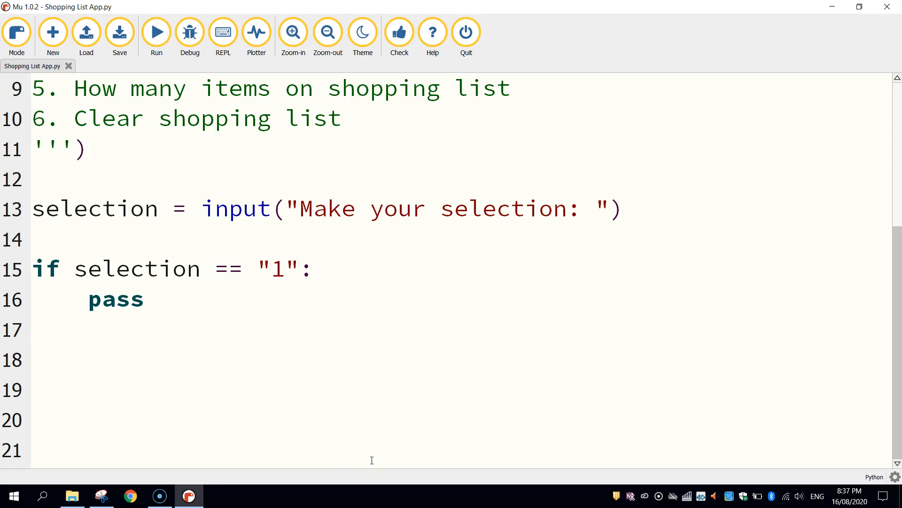
{"action": "type", "text": "elif s"}
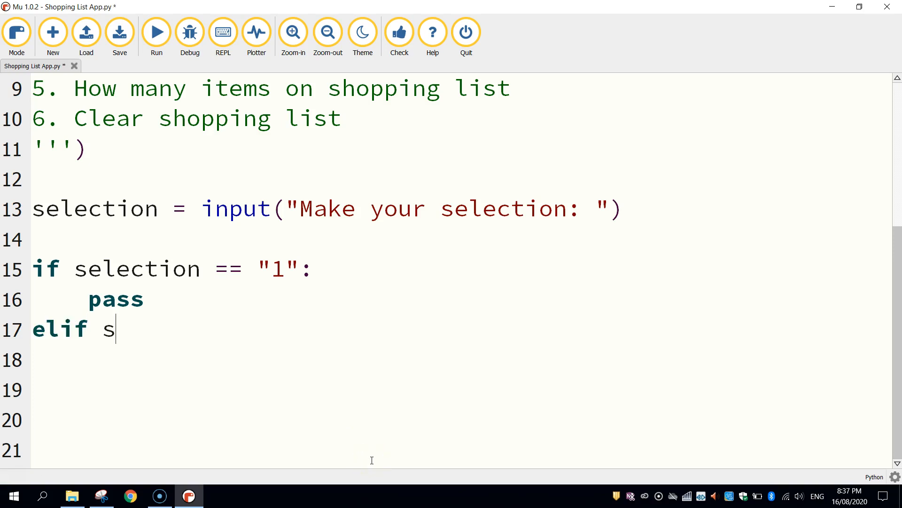
{"action": "type", "text": "election"}
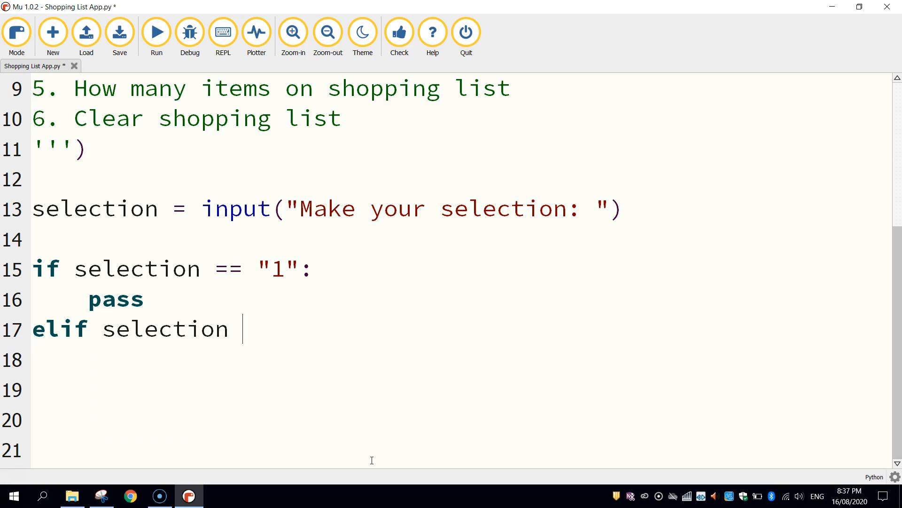
{"action": "type", "text": "== \"2\""}
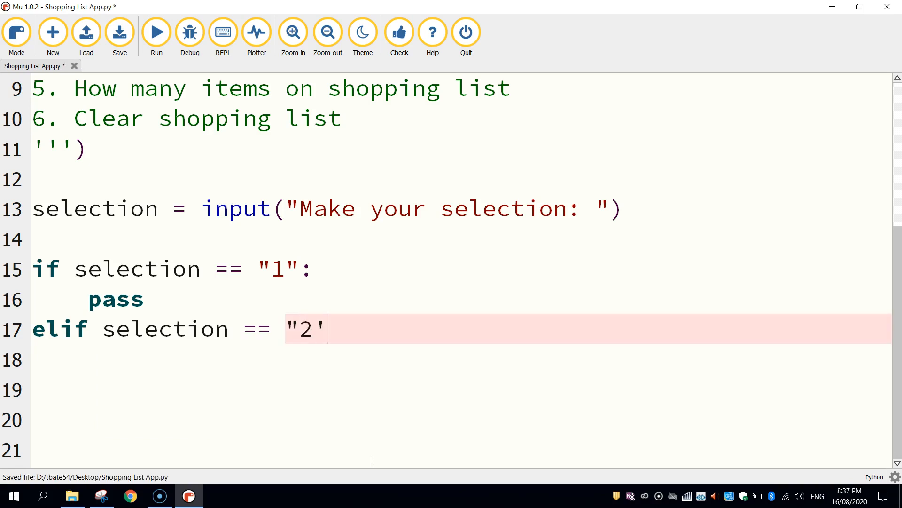
{"action": "type", "text": "\":"}
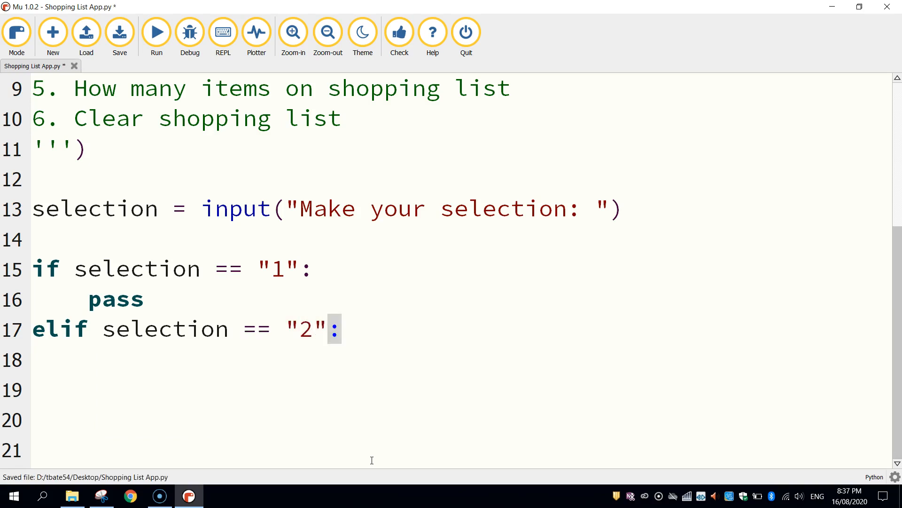
{"action": "type", "text": "pass"}
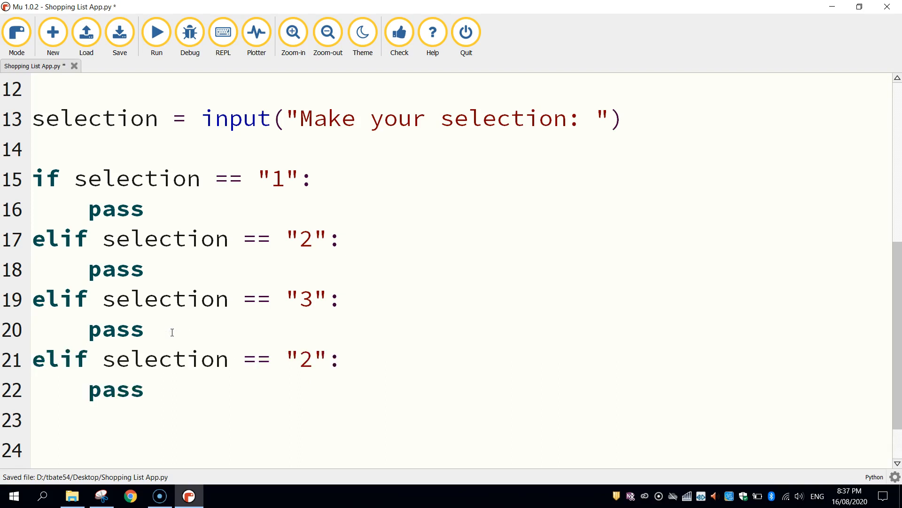
Step: Change the copied elif branches' numbers from 2 to 4 and 6
{"action": "double_click", "coordinate": [305, 359]}
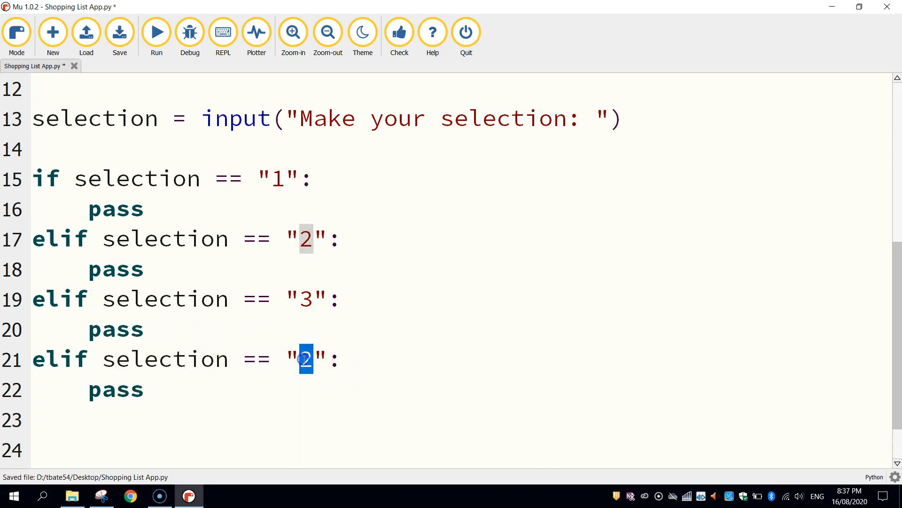
{"action": "type", "text": "4"}
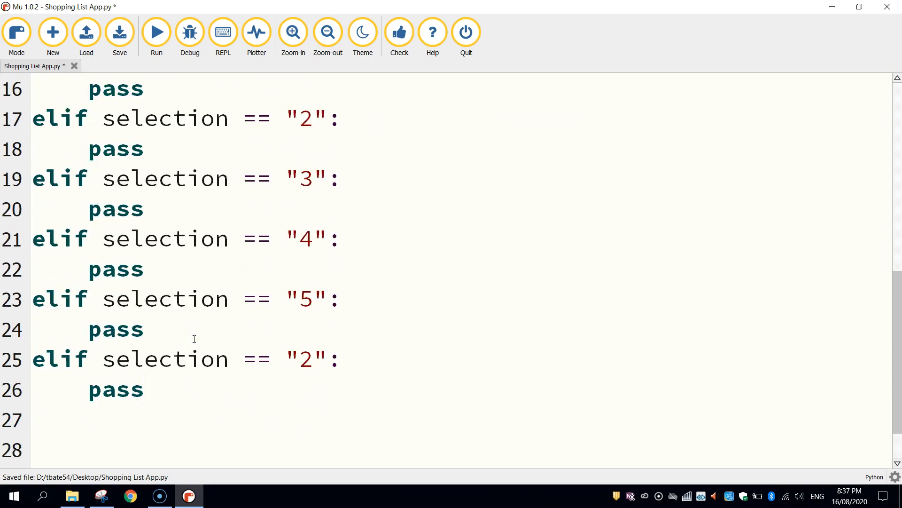
{"action": "double_click", "coordinate": [305, 359]}
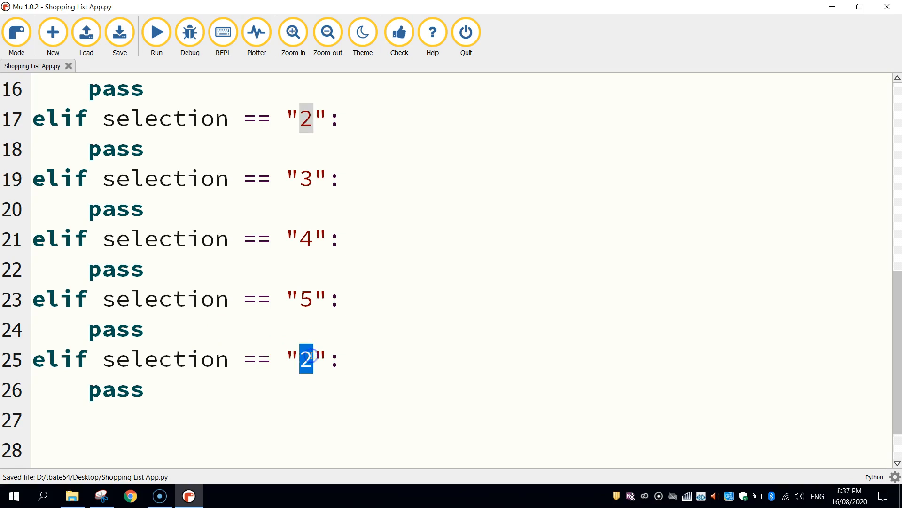
{"action": "type", "text": "6"}
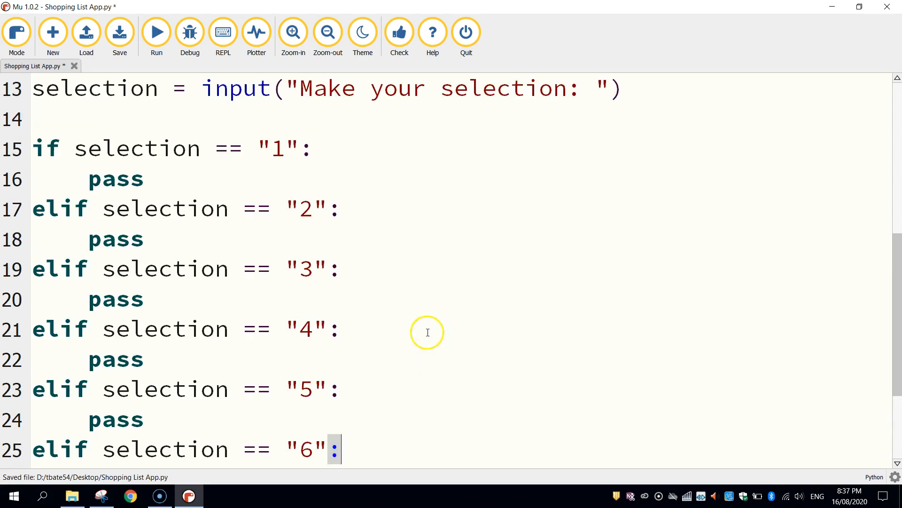
{"action": "mouse_move", "coordinate": [316, 226]}
{"action": "type", "text": "pass"}
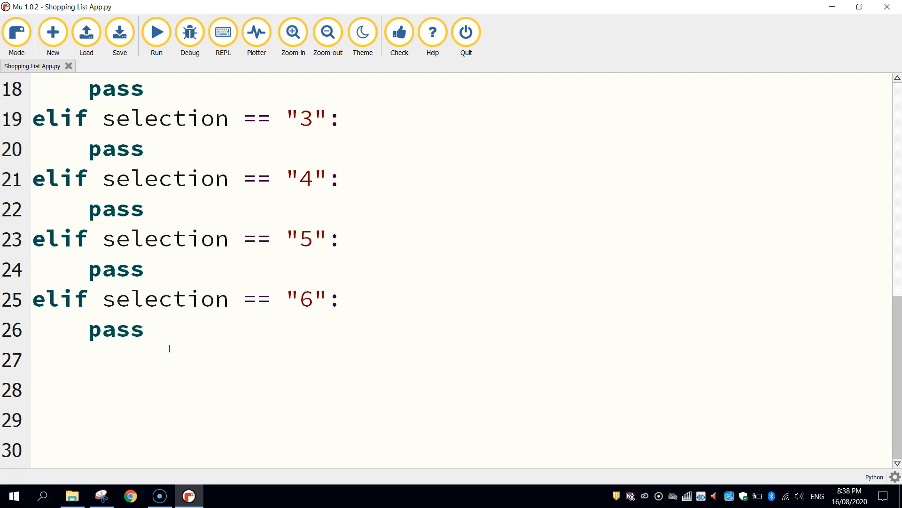
Step: End the script with else: print("You did not make a valid selection.")
{"action": "type", "text": "e"}
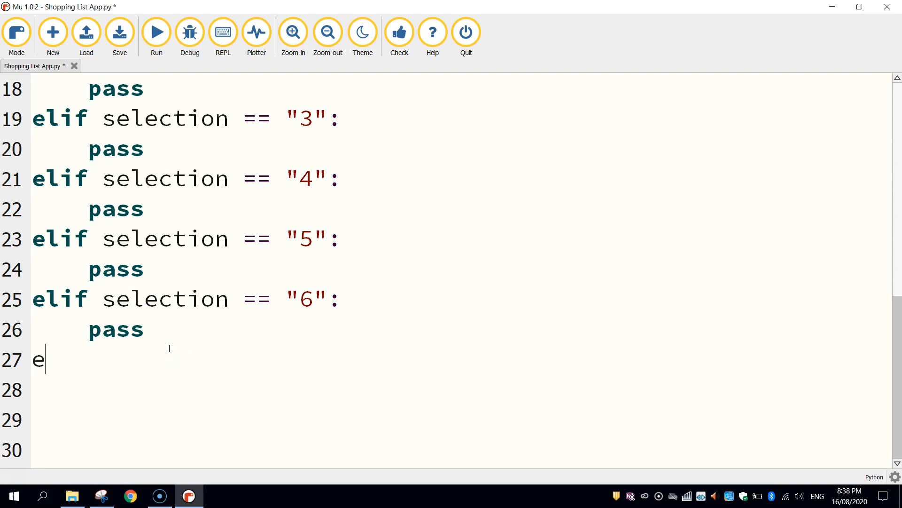
{"action": "type", "text": "lse:"}
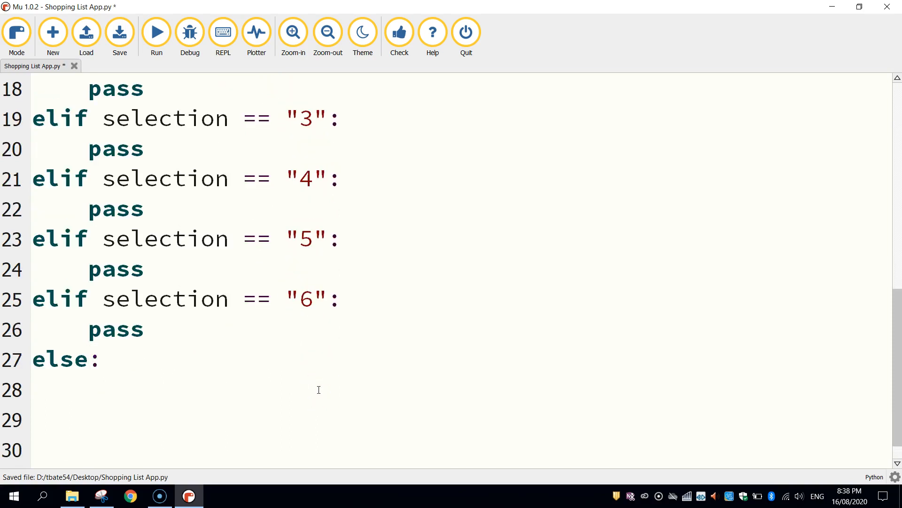
{"action": "type", "text": "print"}
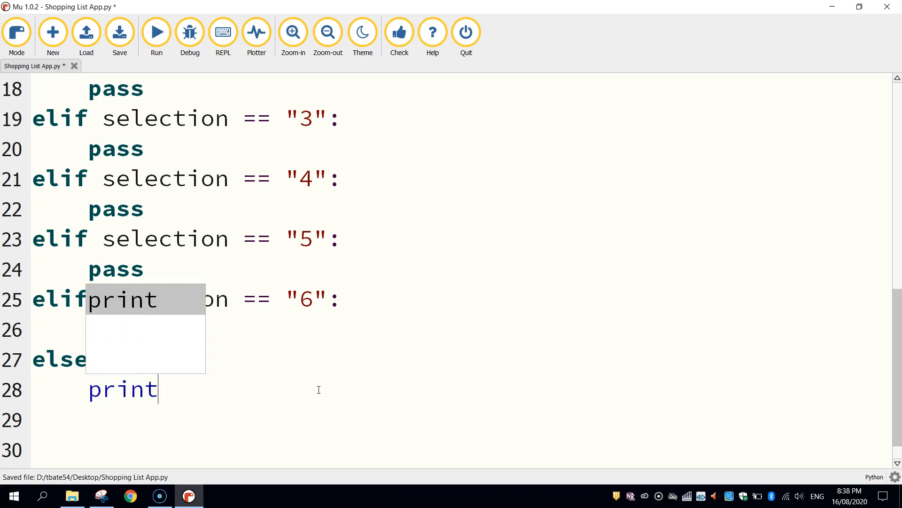
{"action": "type", "text": "(\"You"}
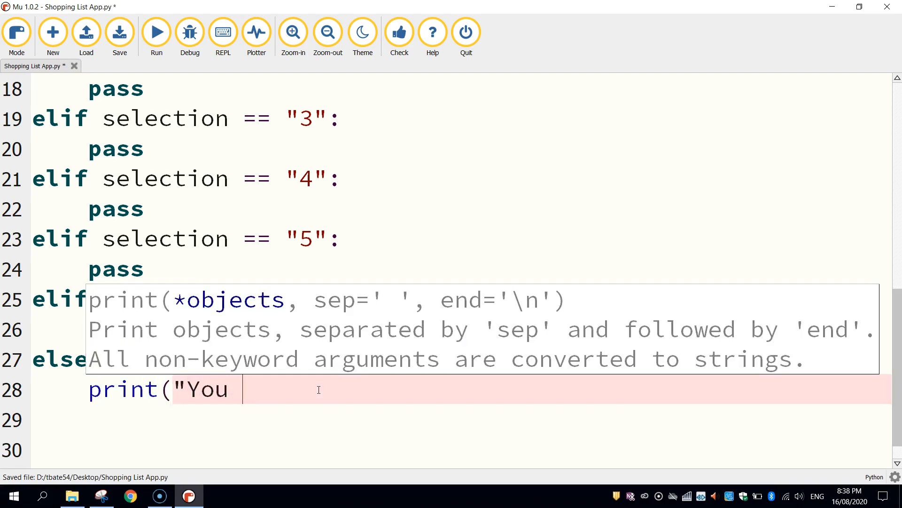
{"action": "type", "text": "did not make a v"}
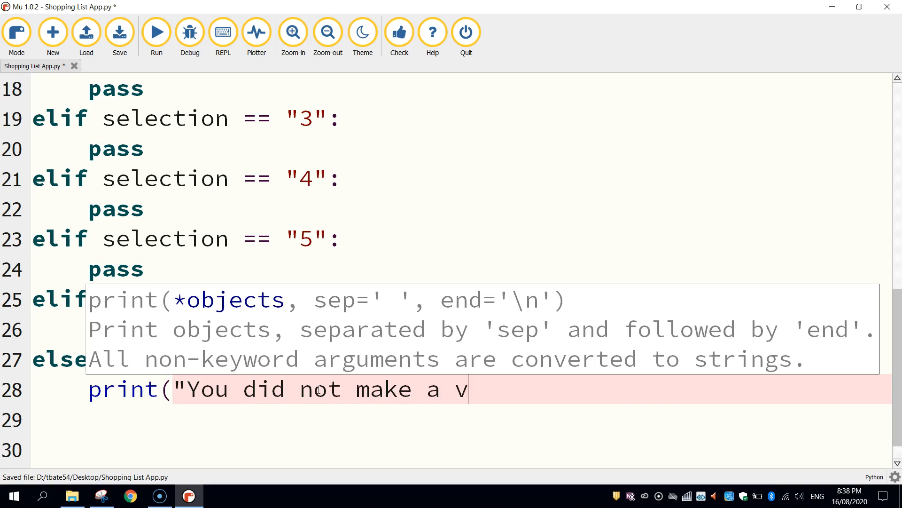
{"action": "type", "text": "alid selection."}
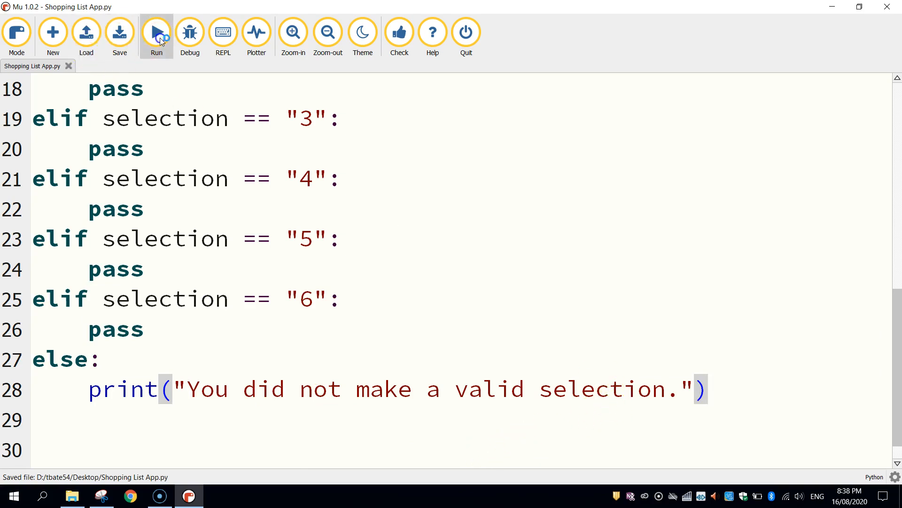
{"action": "left_click", "coordinate": [156, 31]}
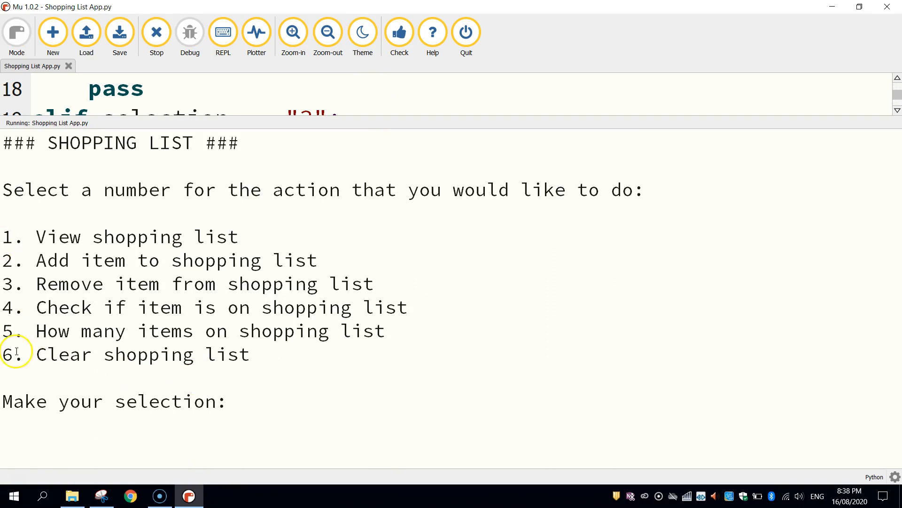
{"action": "type", "text": "8"}
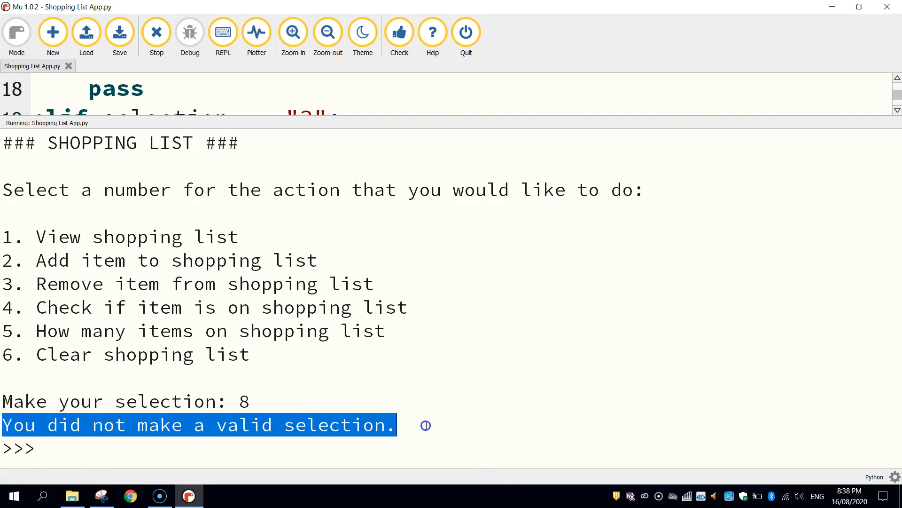
{"action": "left_click", "coordinate": [398, 425]}
{"action": "type", "text": "5"}
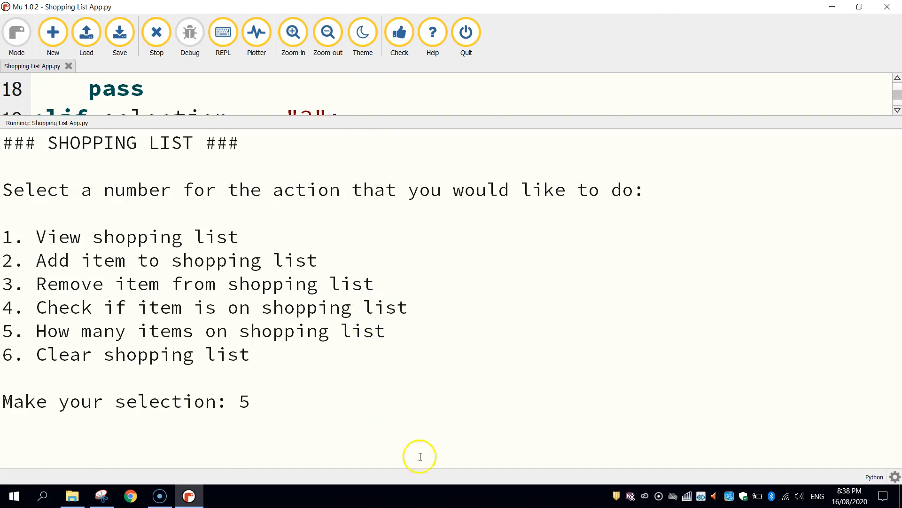
{"action": "key", "text": "enter"}
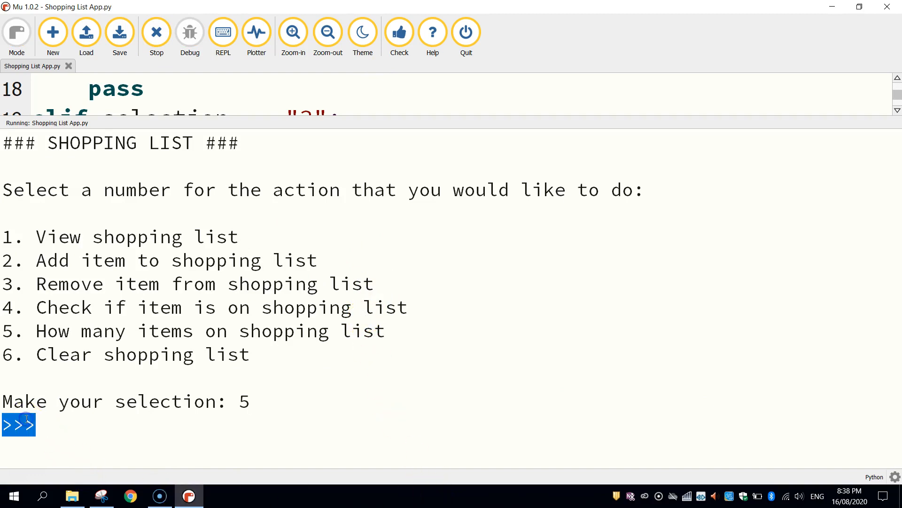
{"action": "left_click", "coordinate": [156, 32]}
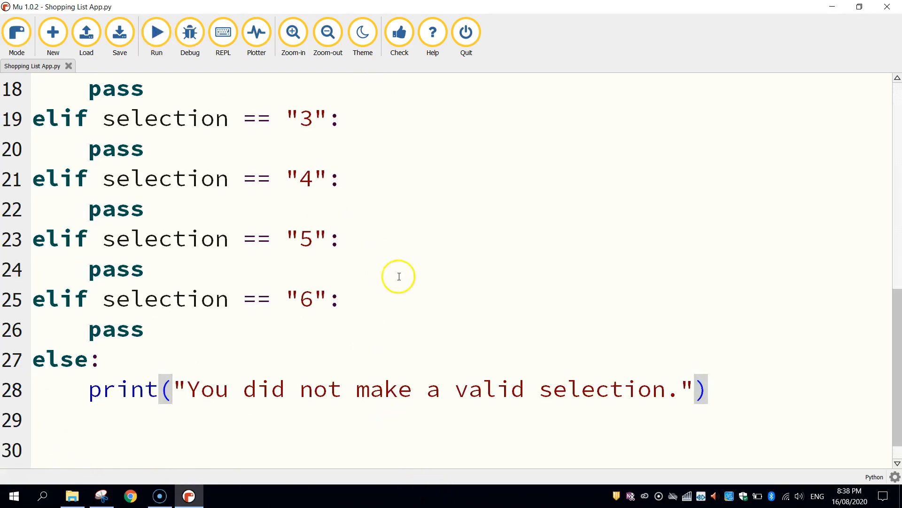
{"action": "mouse_move", "coordinate": [844, 437]}
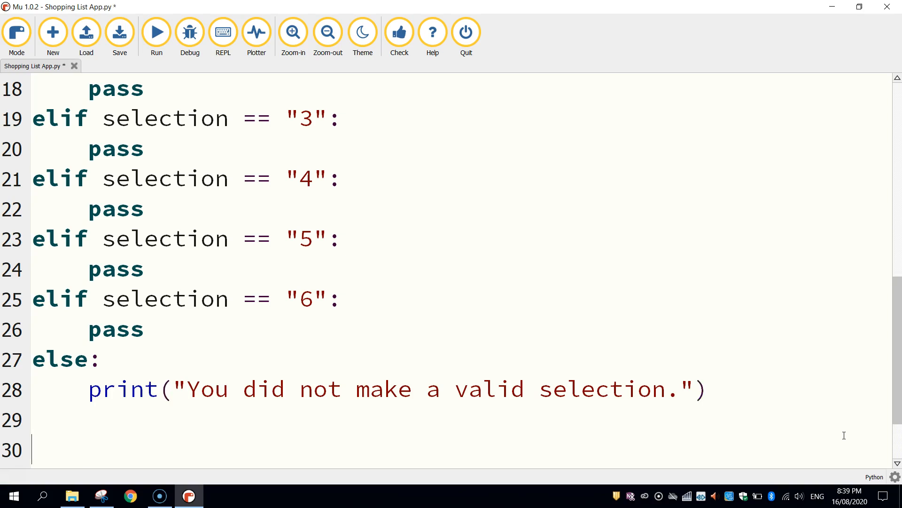
Step: Start the shopping_list assignment below the selection checks with "apples" as its first item
{"action": "scroll", "scroll_direction": "down", "scroll_amount": 3}
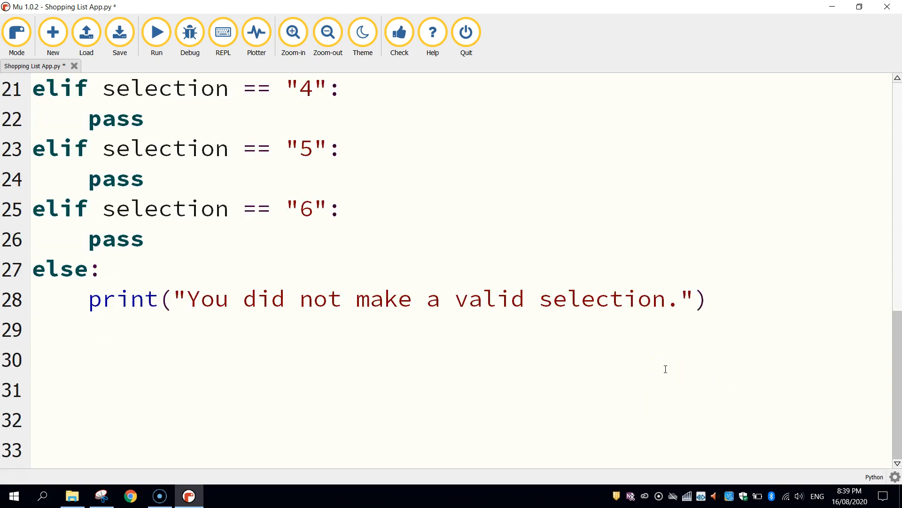
{"action": "left_click", "coordinate": [119, 32]}
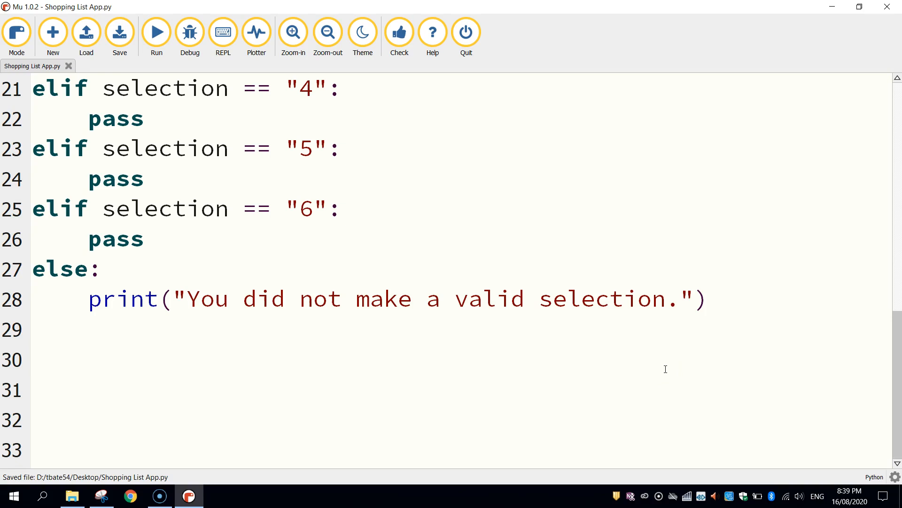
{"action": "type", "text": "shopping_list ="}
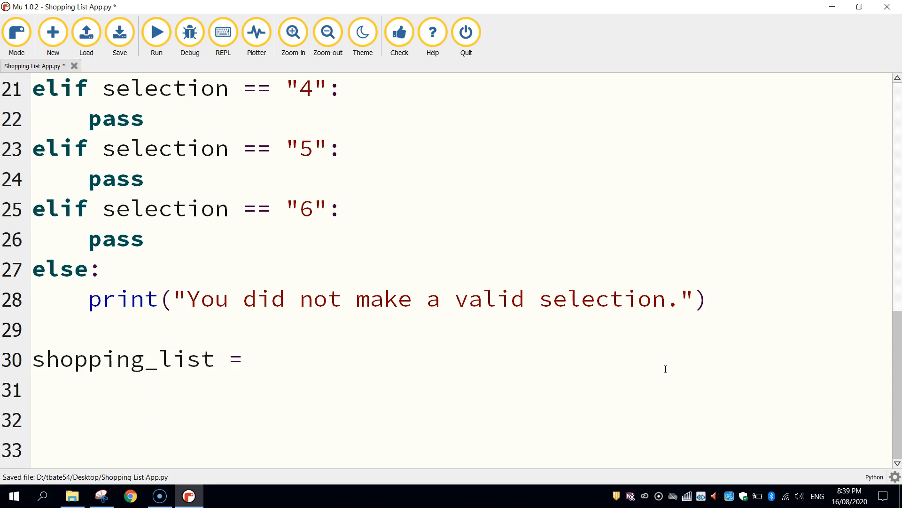
{"action": "type", "text": "["}
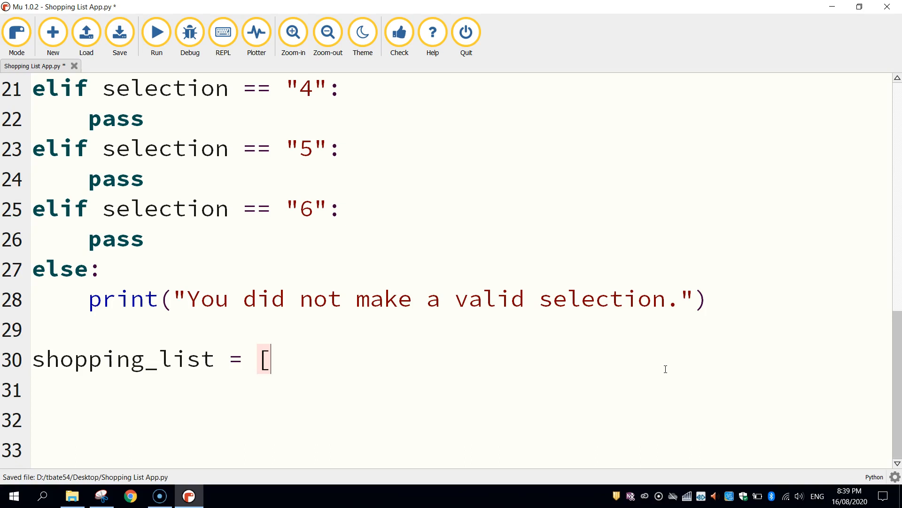
{"action": "type", "text": "\"appl"}
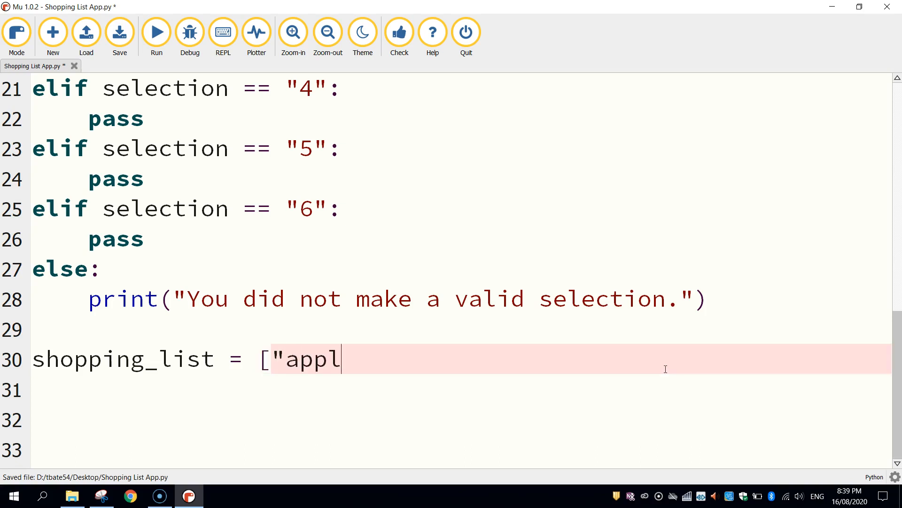
{"action": "type", "text": "es\""}
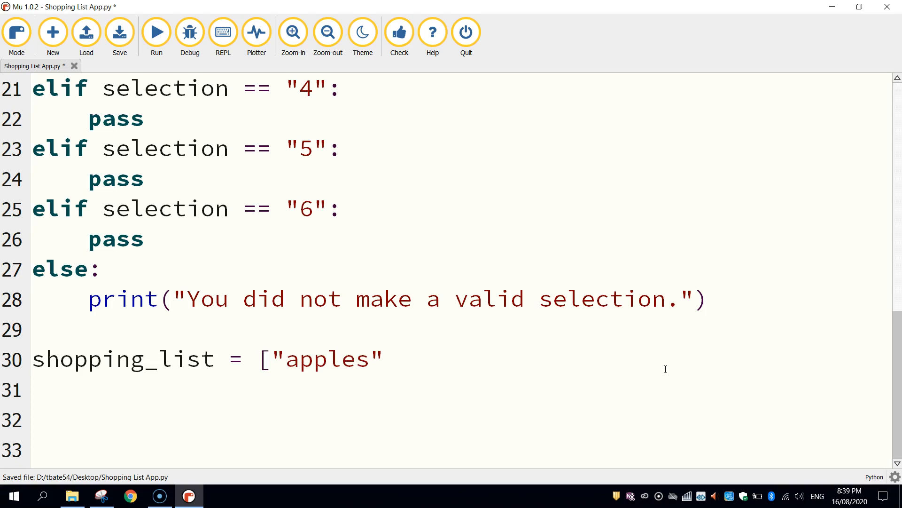
Step: Add "bananas", "carrots" and "potatoes" and close the shopping_list bracket
{"action": "type", "text": ","}
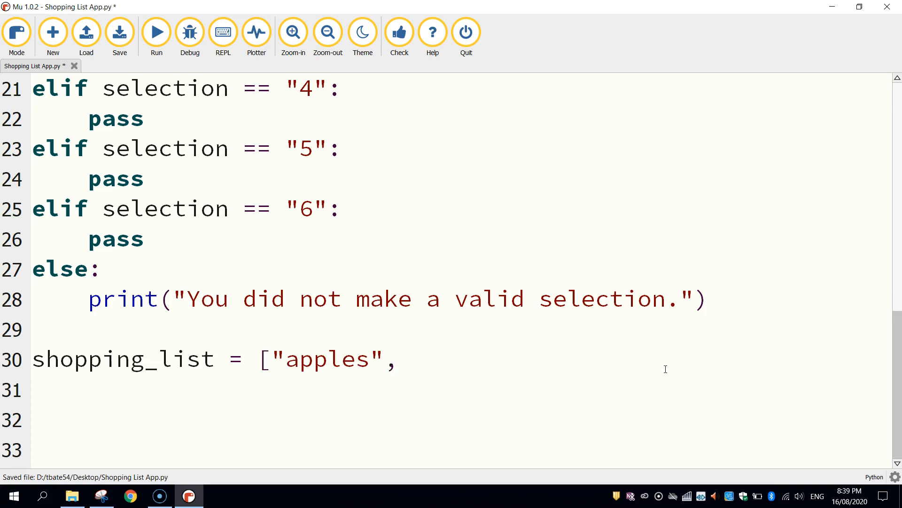
{"action": "type", "text": "\""}
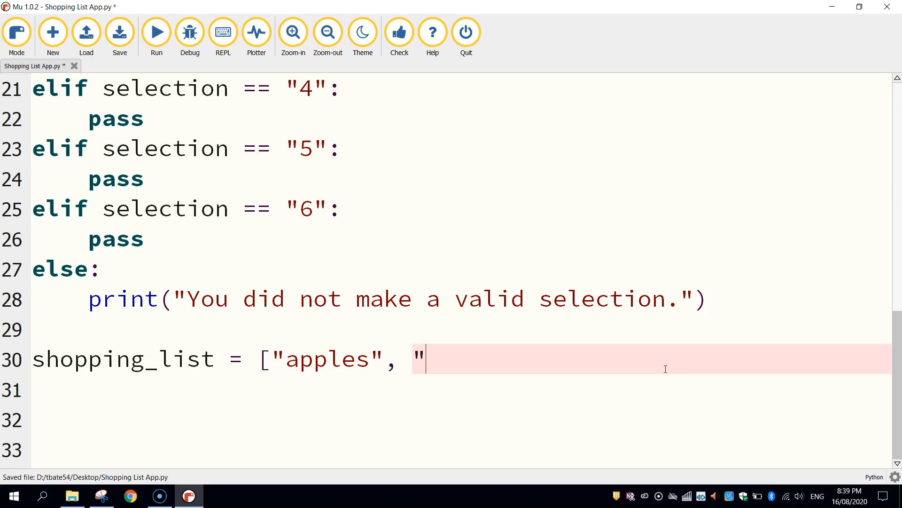
{"action": "type", "text": "banana"}
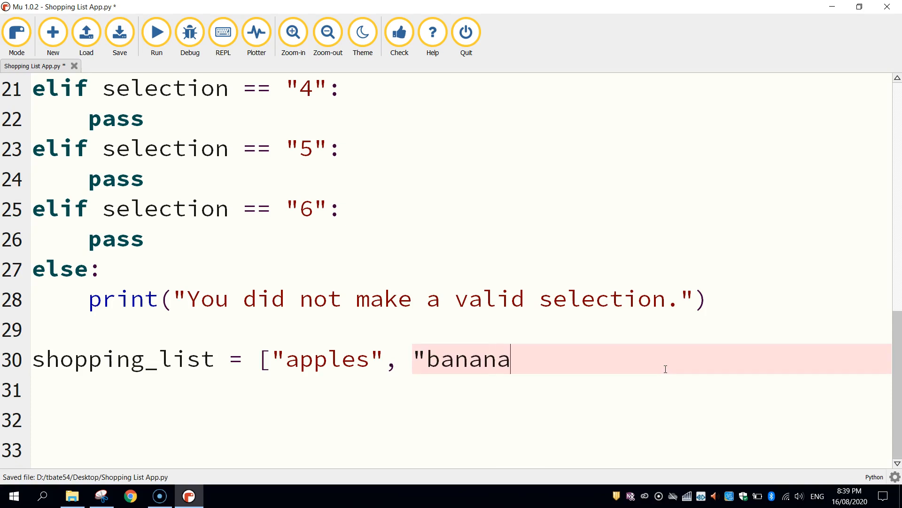
{"action": "type", "text": "s\"]"}
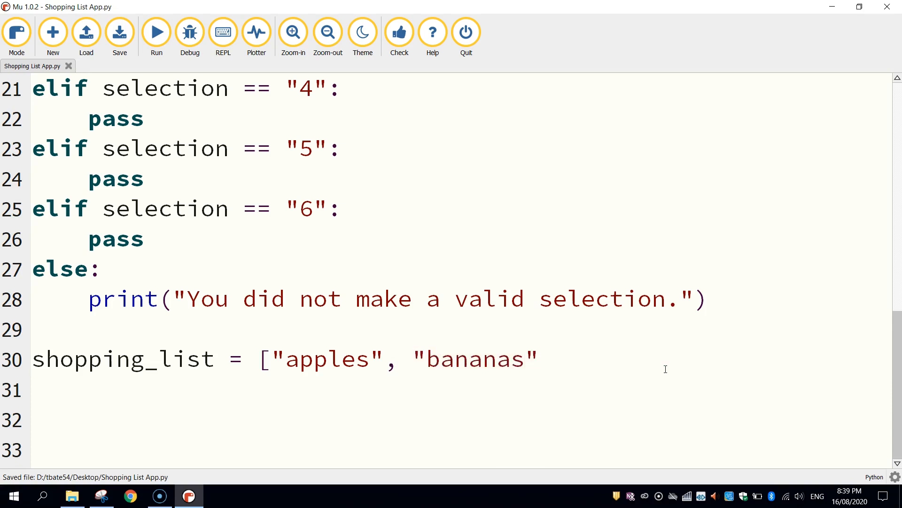
{"action": "type", "text": ", \"\""}
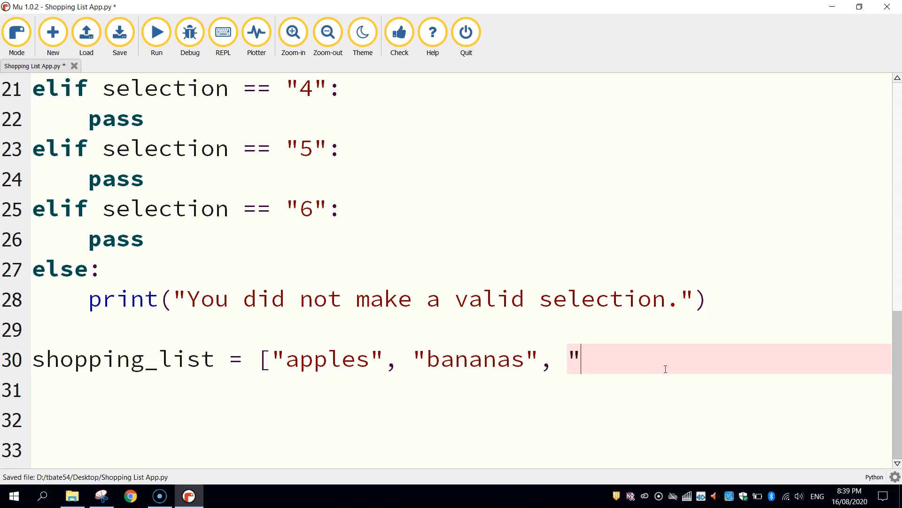
{"action": "type", "text": "carrots"}
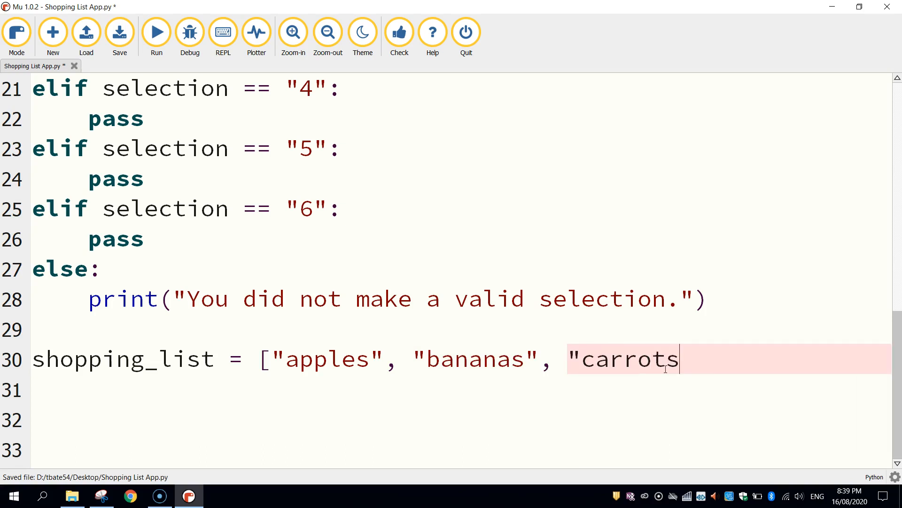
{"action": "type", "text": "\","}
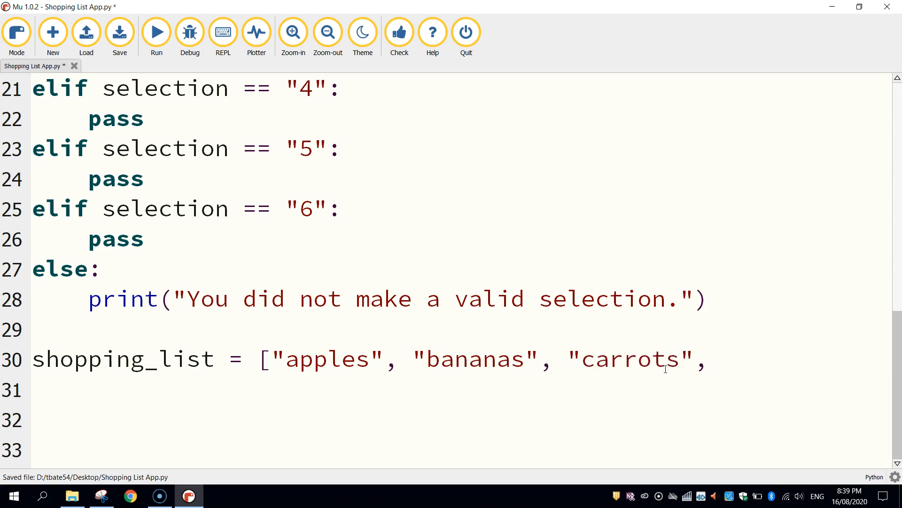
{"action": "type", "text": "\"pot"}
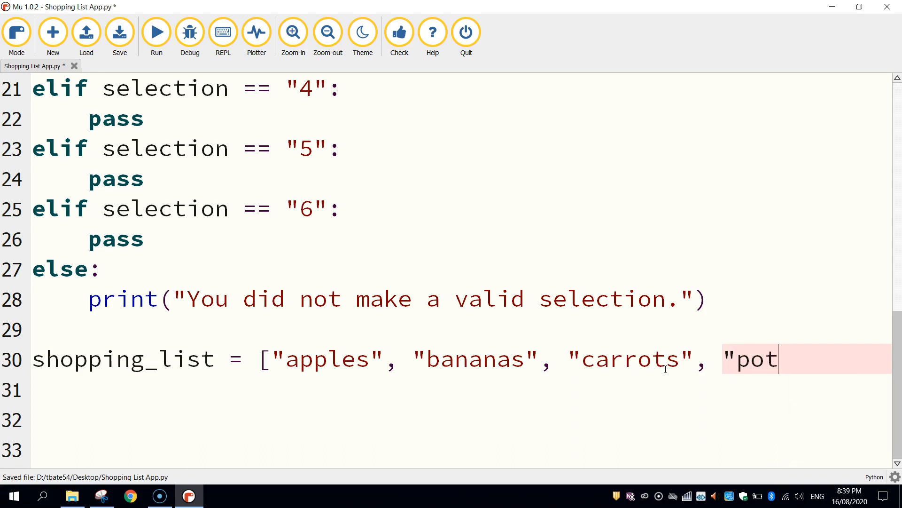
{"action": "type", "text": "atoes\""}
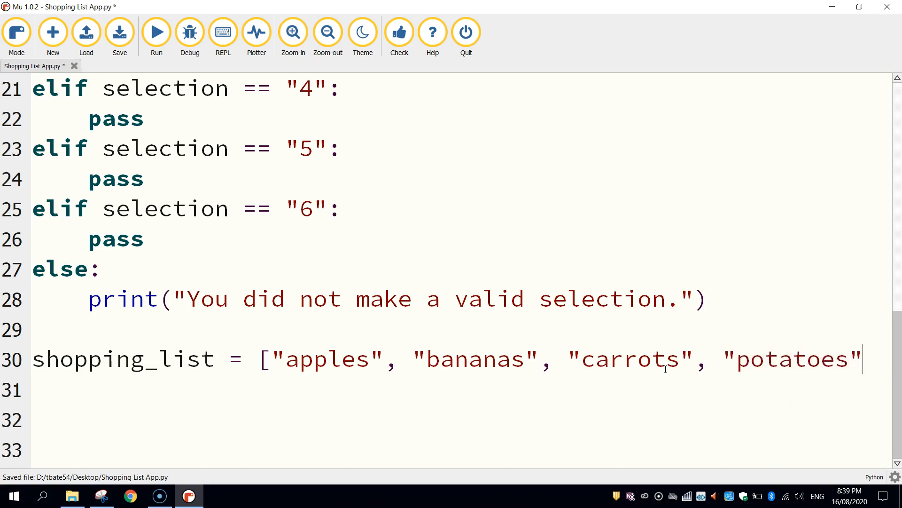
{"action": "type", "text": "]"}
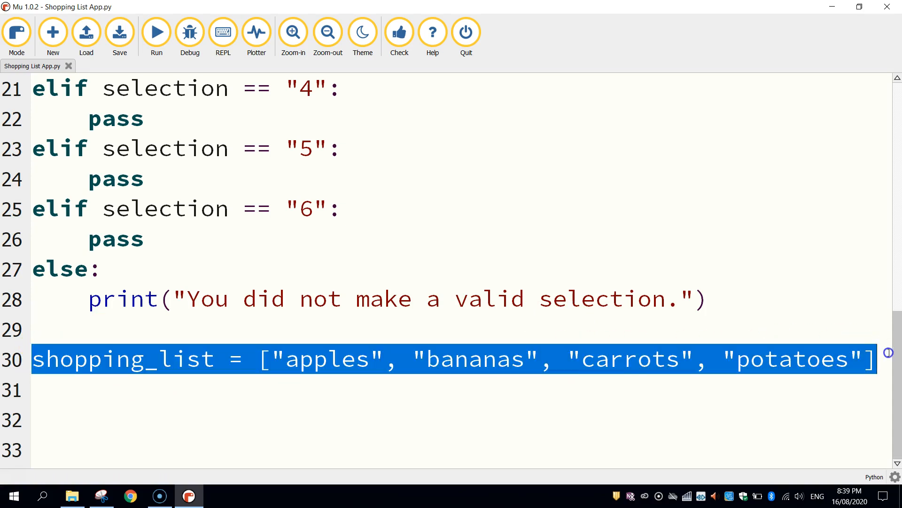
{"action": "left_click", "coordinate": [89, 329]}
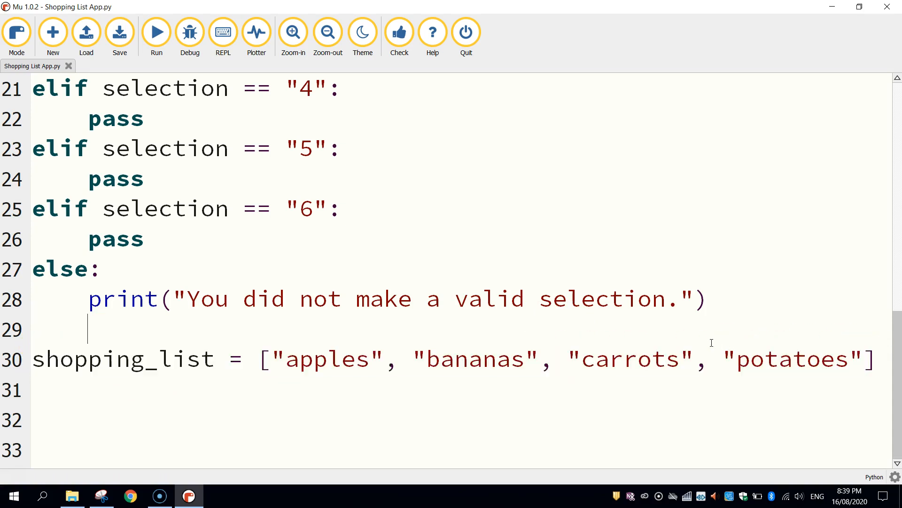
{"action": "mouse_move", "coordinate": [704, 340]}
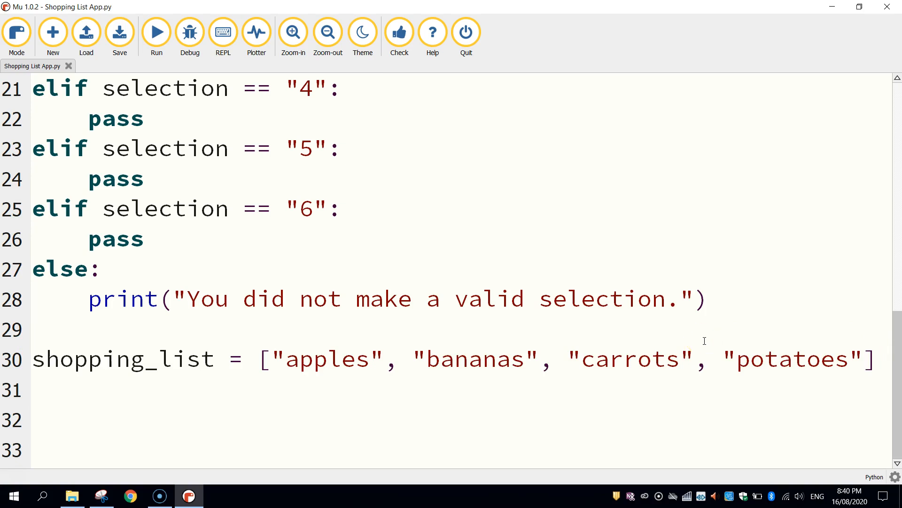
Step: Add a "# Display the main menu" comment and a comment above the selection input
{"action": "scroll", "scroll_direction": "up", "scroll_amount": 3}
{"action": "type", "text": "#"}
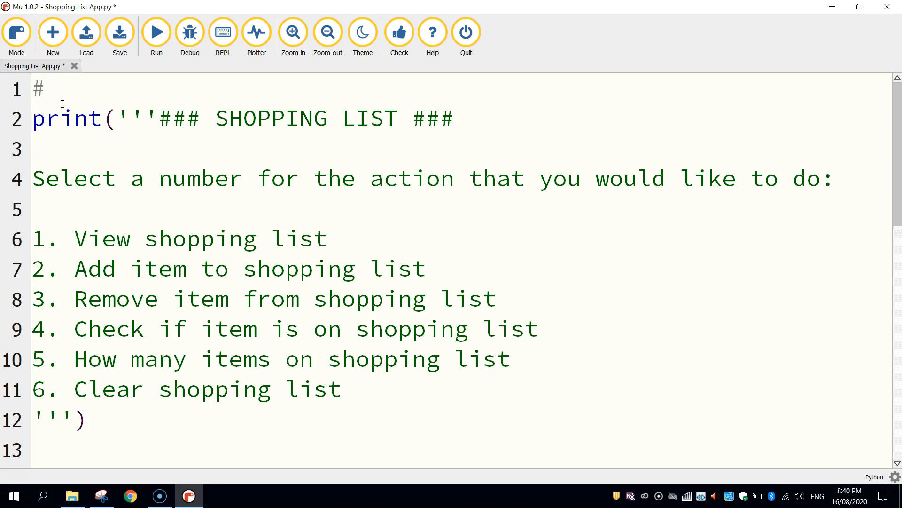
{"action": "type", "text": "D"}
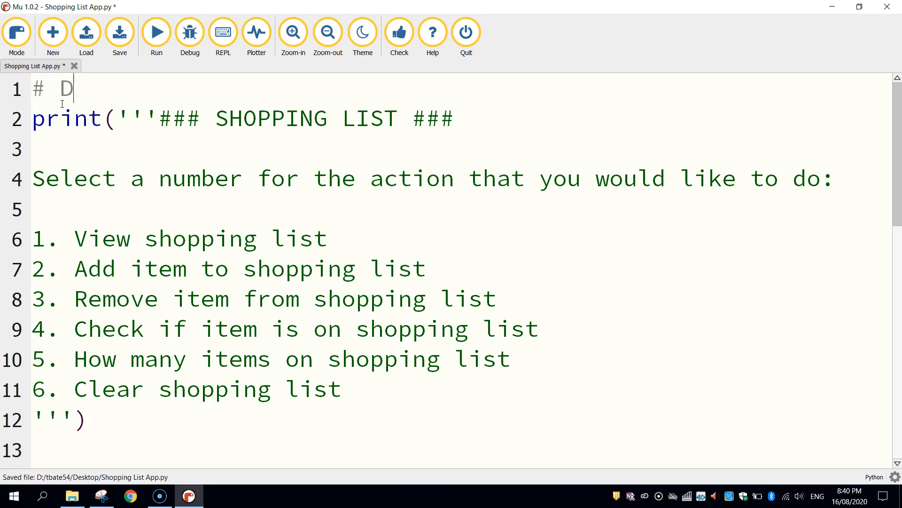
{"action": "type", "text": "isplay the main men"}
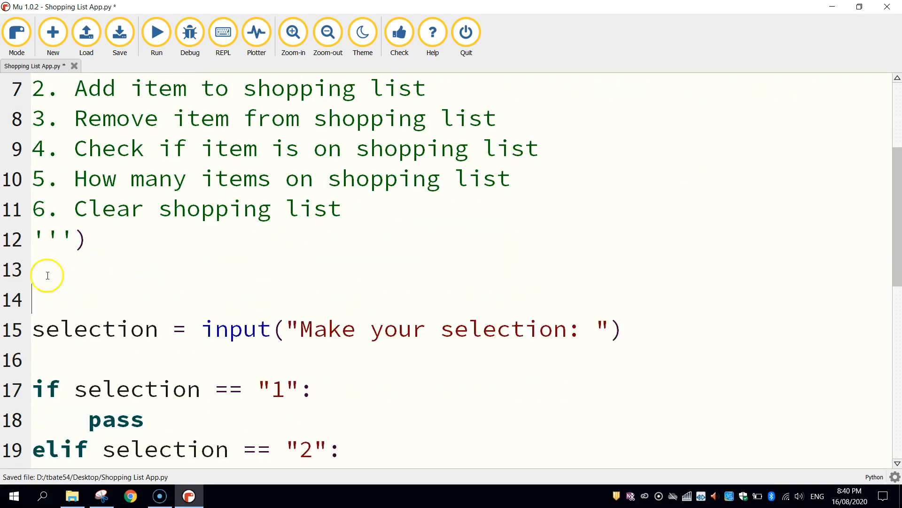
{"action": "type", "text": "#"}
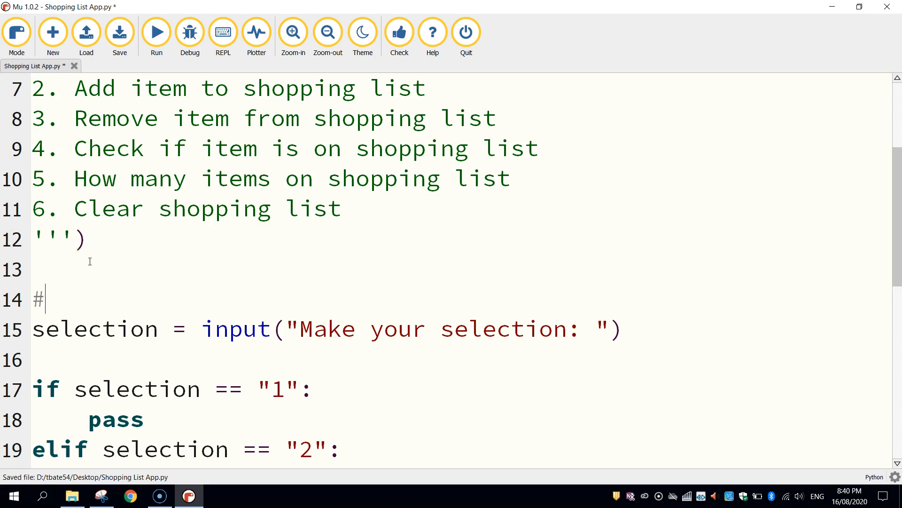
{"action": "type", "text": "Ask the user to make a selection"}
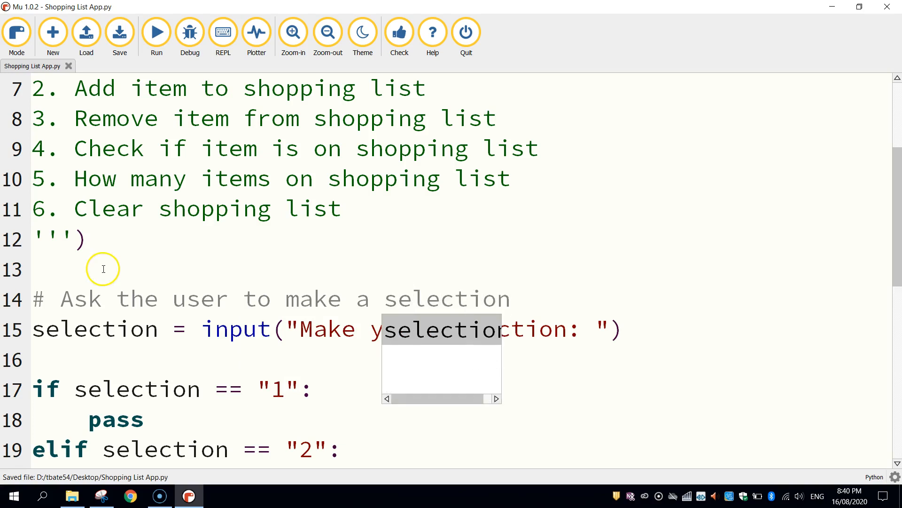
{"action": "mouse_move", "coordinate": [143, 294]}
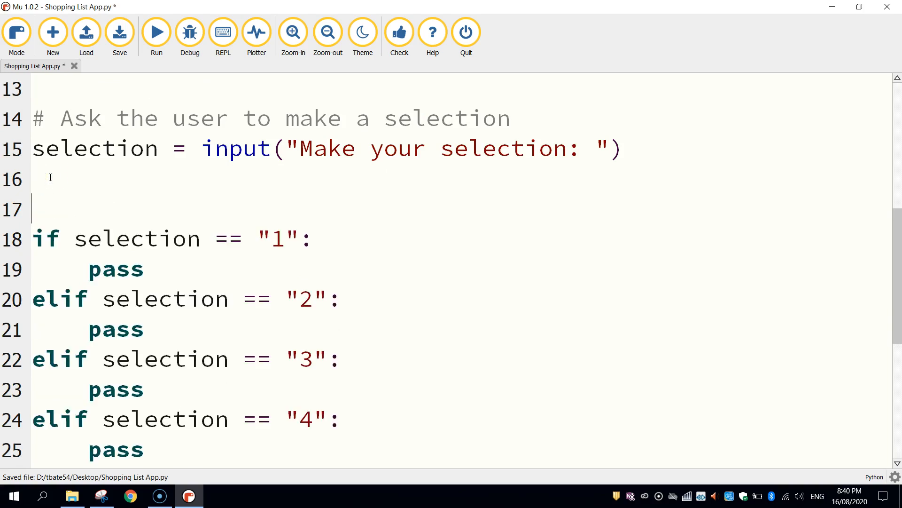
Step: Comment the if/elif branches and the shopping_list line
{"action": "type", "text": "# D"}
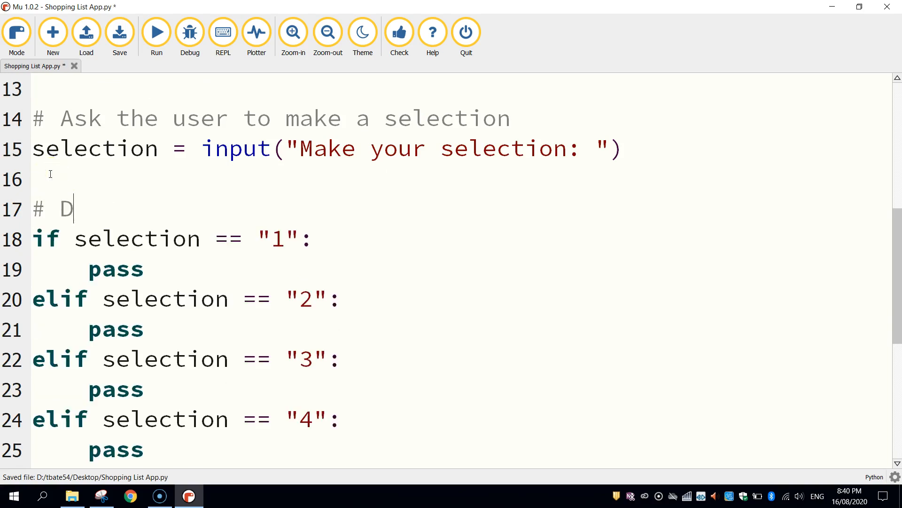
{"action": "type", "text": "etermine which action to perf"}
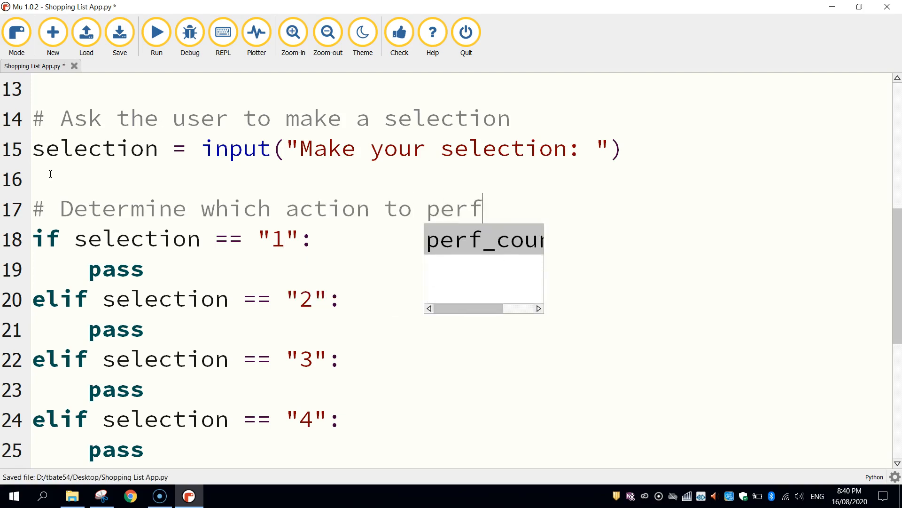
{"action": "type", "text": "orm based on"}
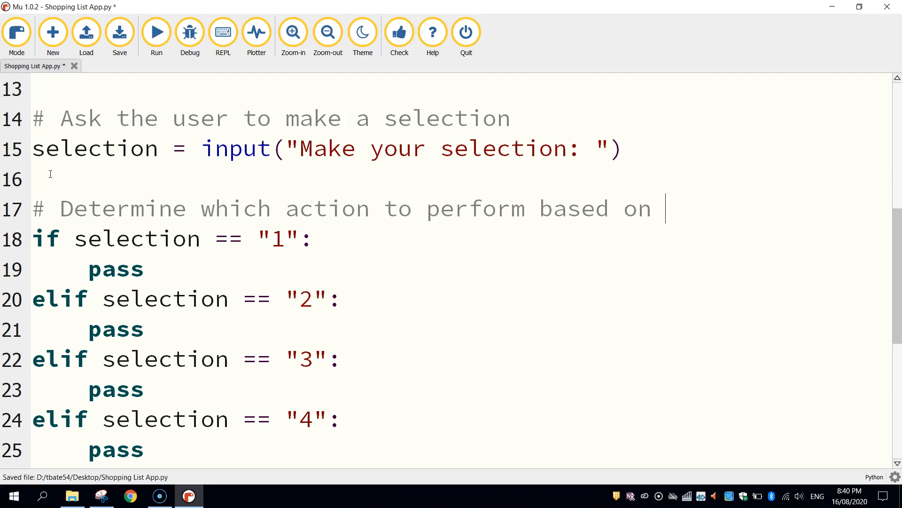
{"action": "type", "text": "user selec"}
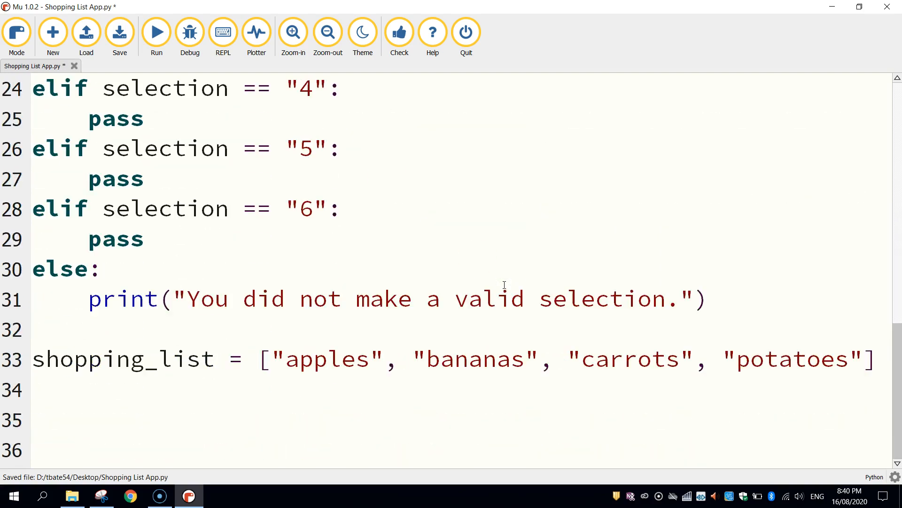
{"action": "left_click", "coordinate": [119, 31]}
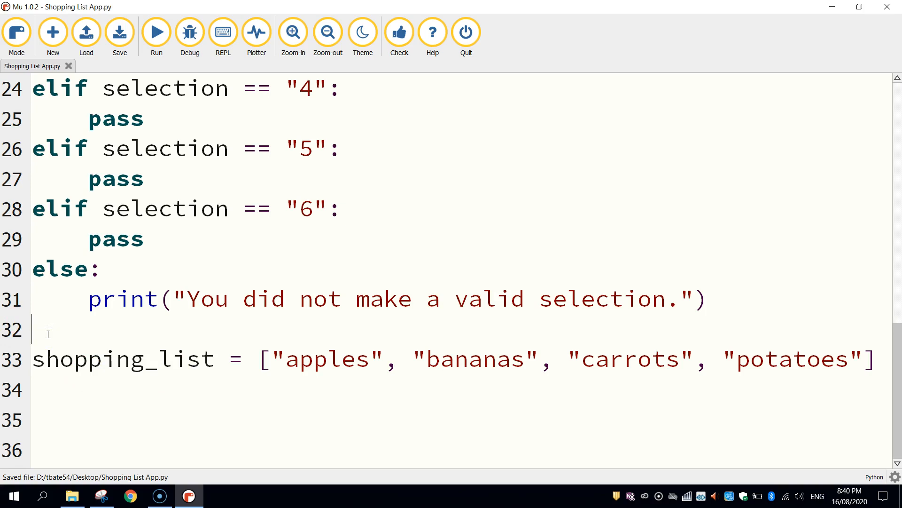
{"action": "type", "text": "# Add a few items"}
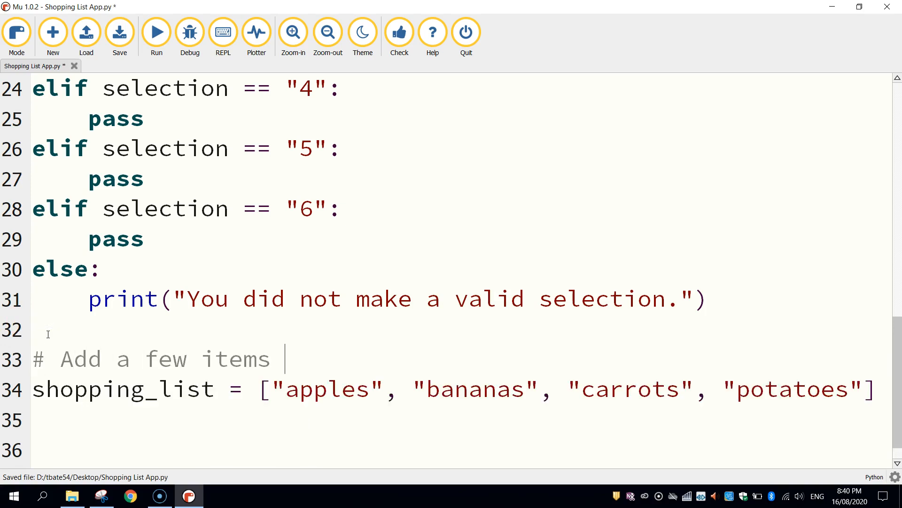
{"action": "type", "text": "to the sh"}
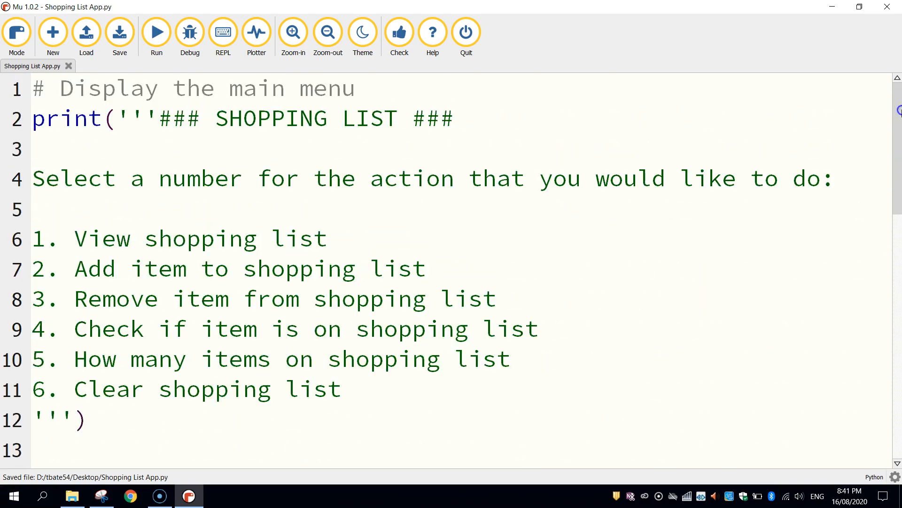
{"action": "scroll", "scroll_direction": "down", "scroll_amount": 3}
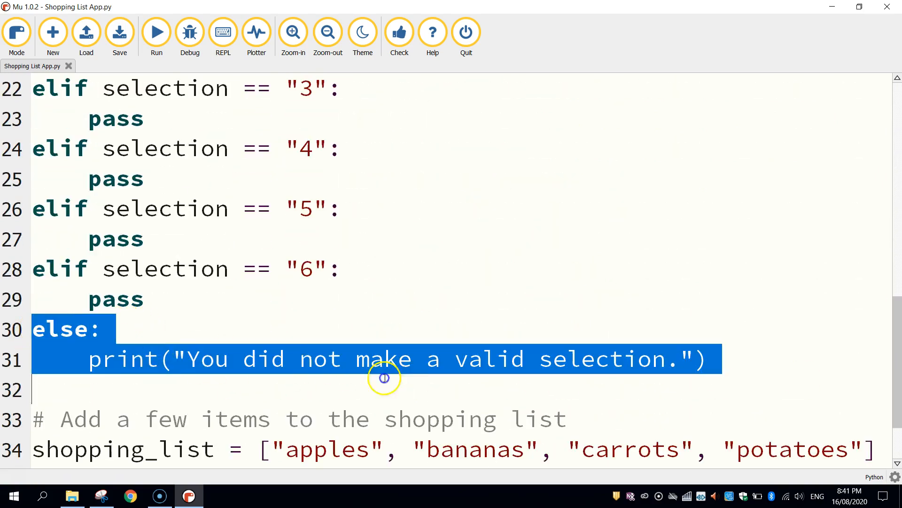
{"action": "scroll", "scroll_direction": "down", "scroll_amount": 3}
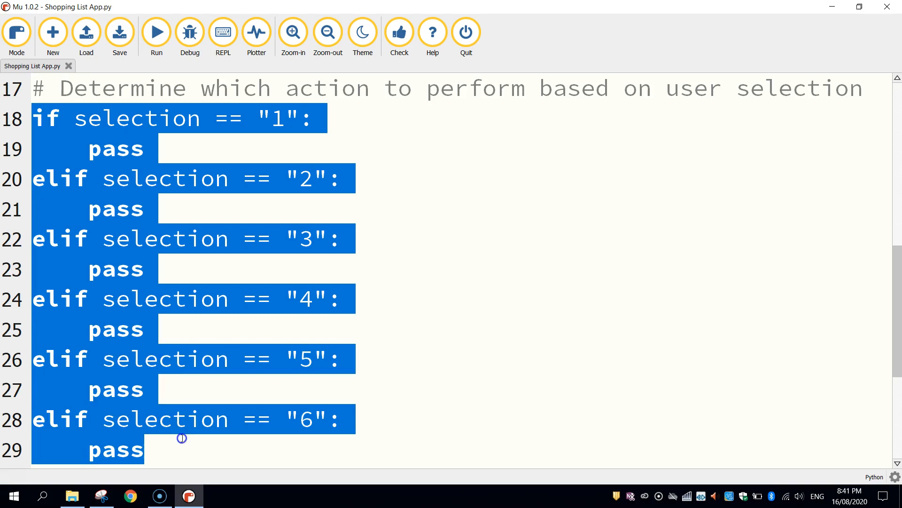
{"action": "left_click", "coordinate": [186, 419]}
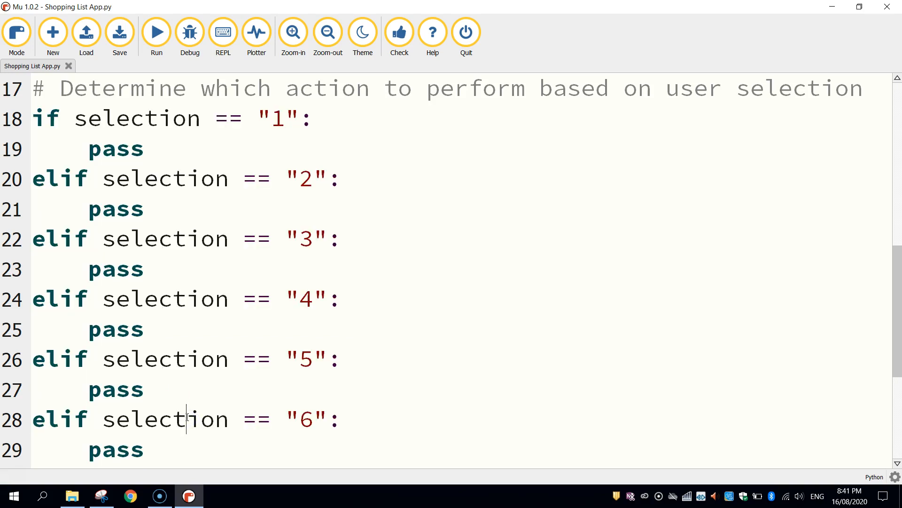